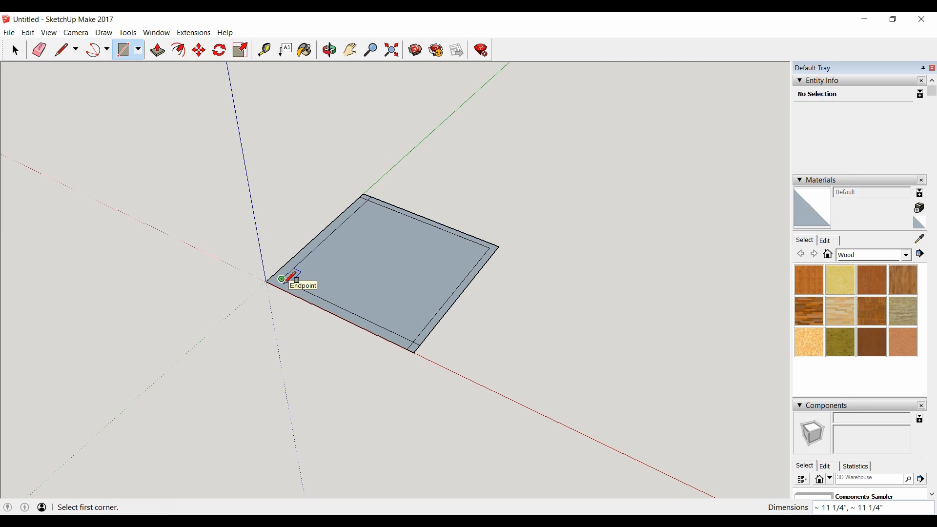
Step: Size the inner rectangle to 11.5 x 11 and erase the leftover diagonal corner edges
{"action": "type", "text": "11.5,11.5"}
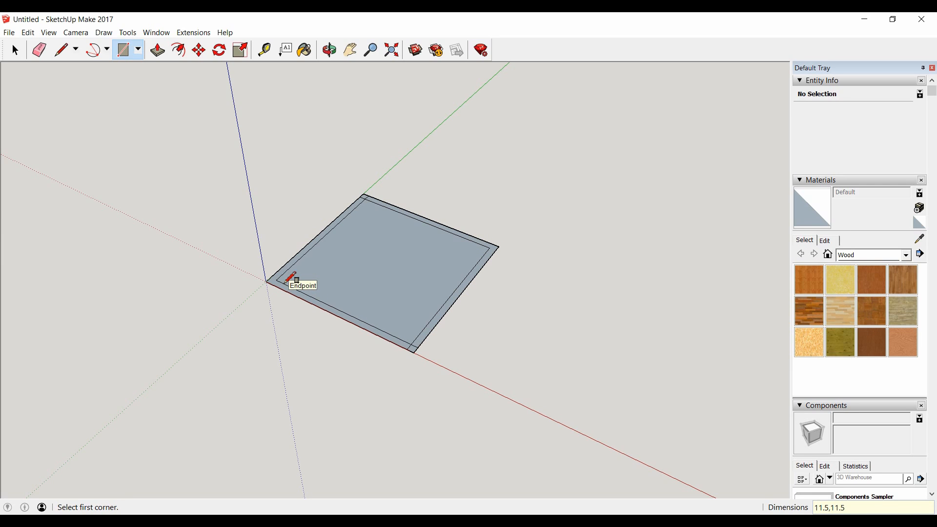
{"action": "left_click", "coordinate": [38, 50]}
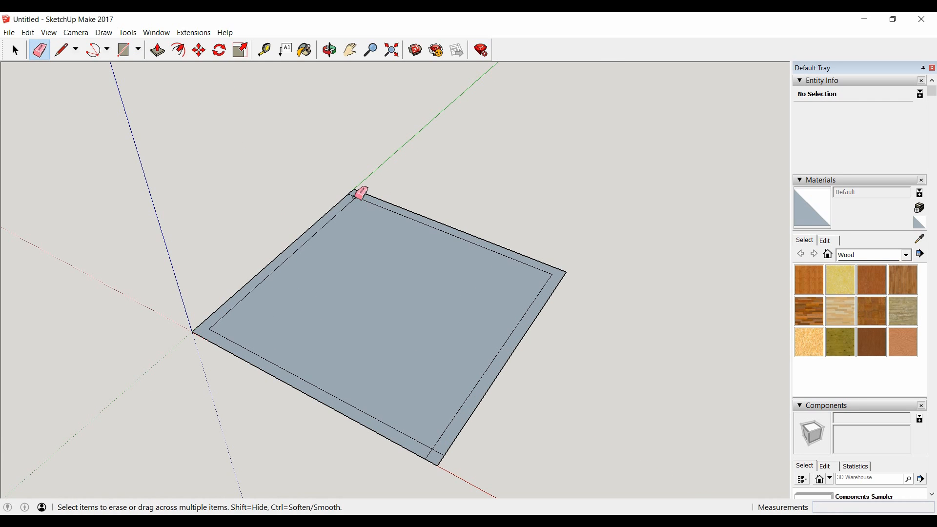
{"action": "mouse_move", "coordinate": [456, 462]}
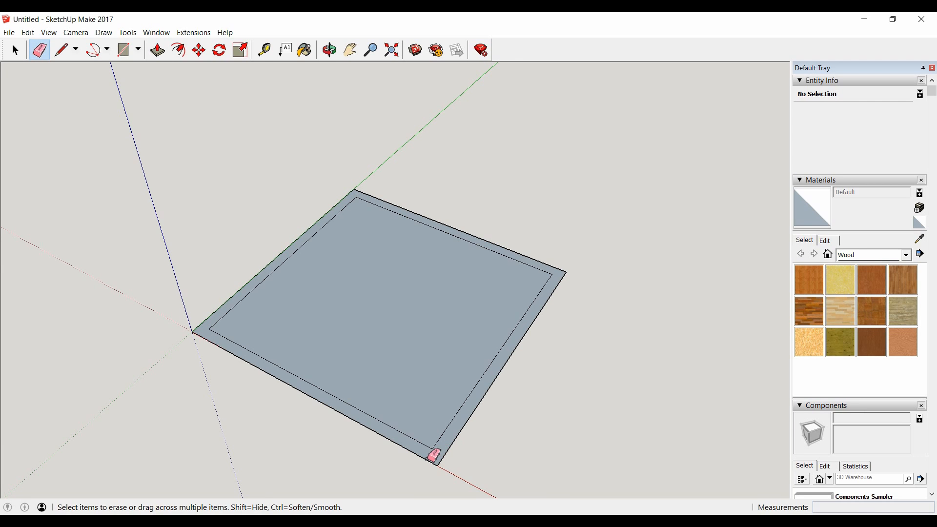
{"action": "left_click", "coordinate": [330, 49]}
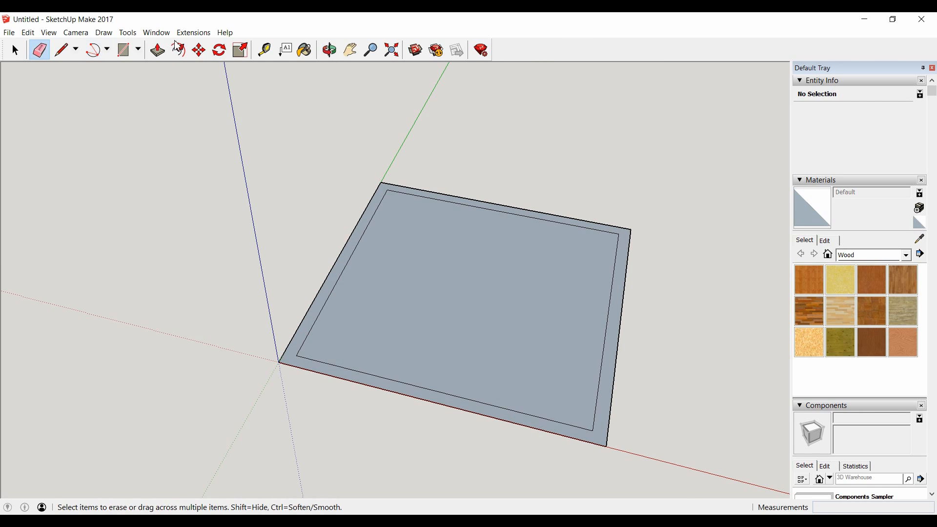
{"action": "mouse_move", "coordinate": [484, 162]}
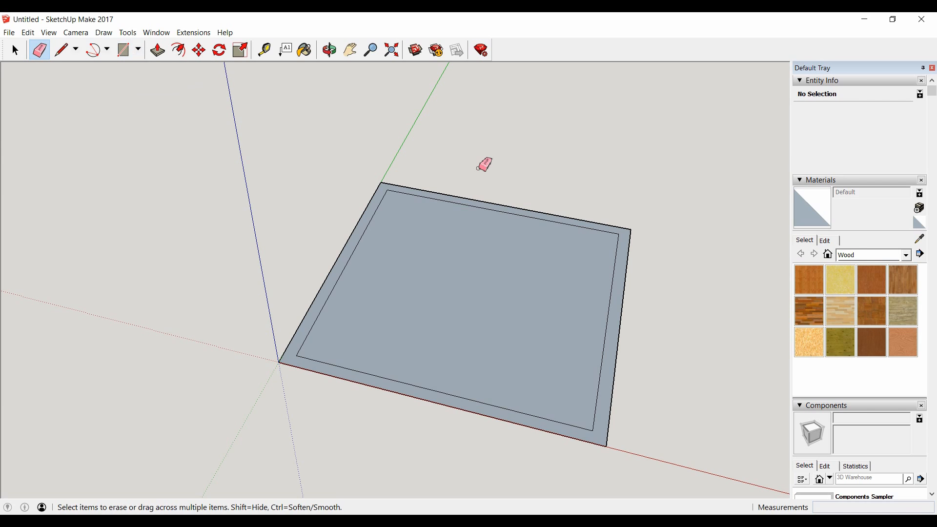
{"action": "mouse_move", "coordinate": [140, 62]}
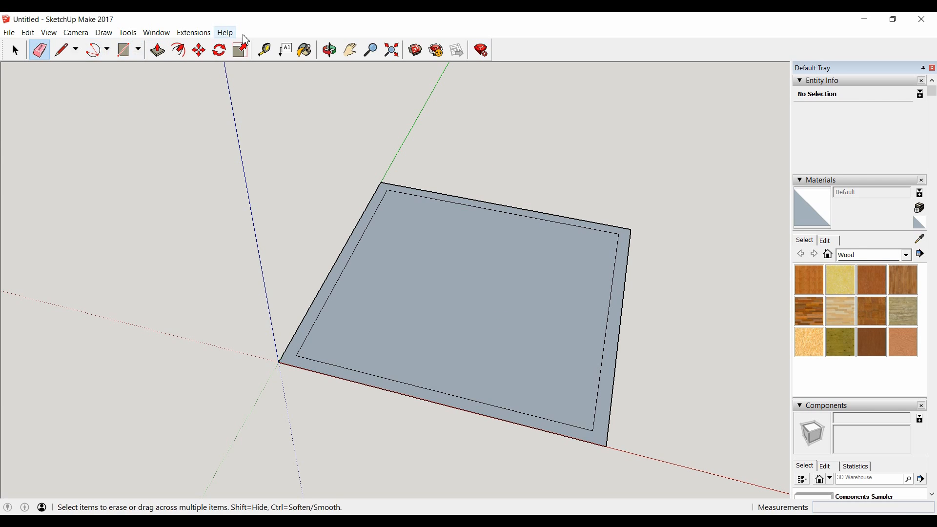
{"action": "left_click", "coordinate": [179, 50]}
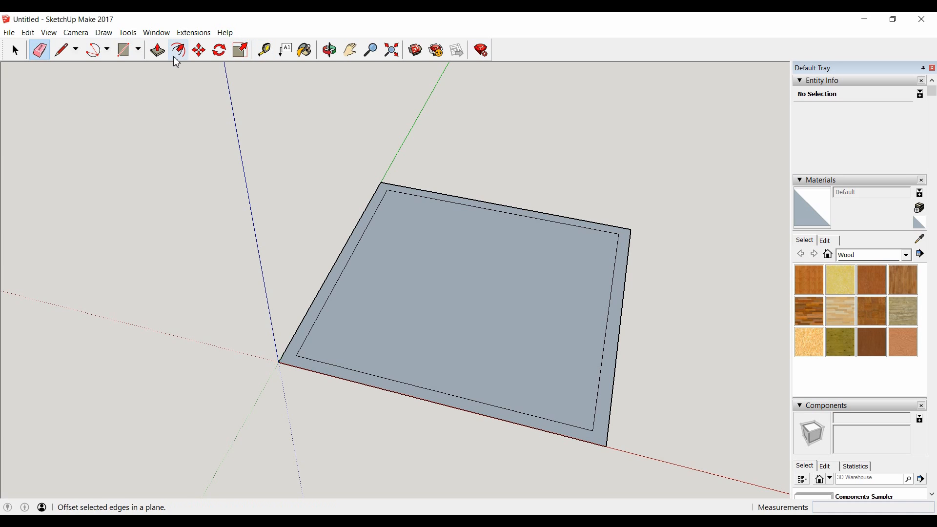
{"action": "left_click", "coordinate": [30, 50]}
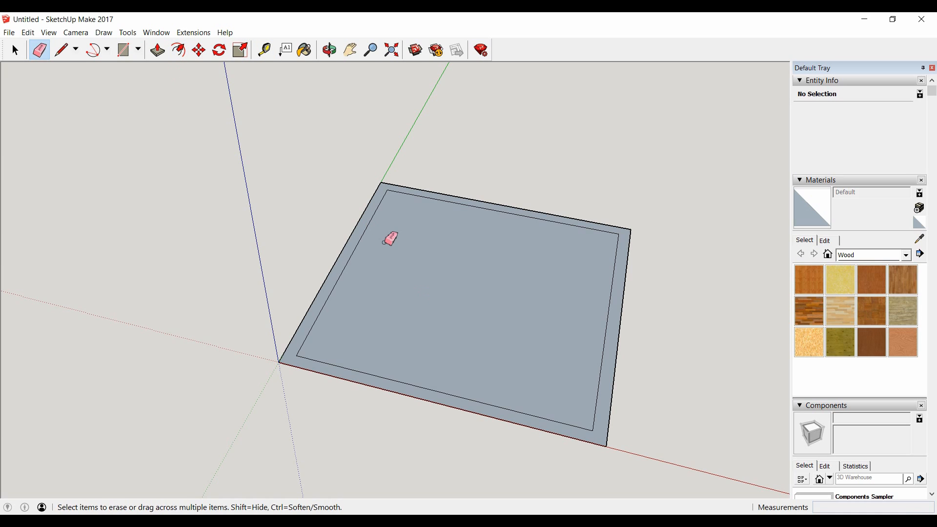
{"action": "left_click", "coordinate": [156, 51]}
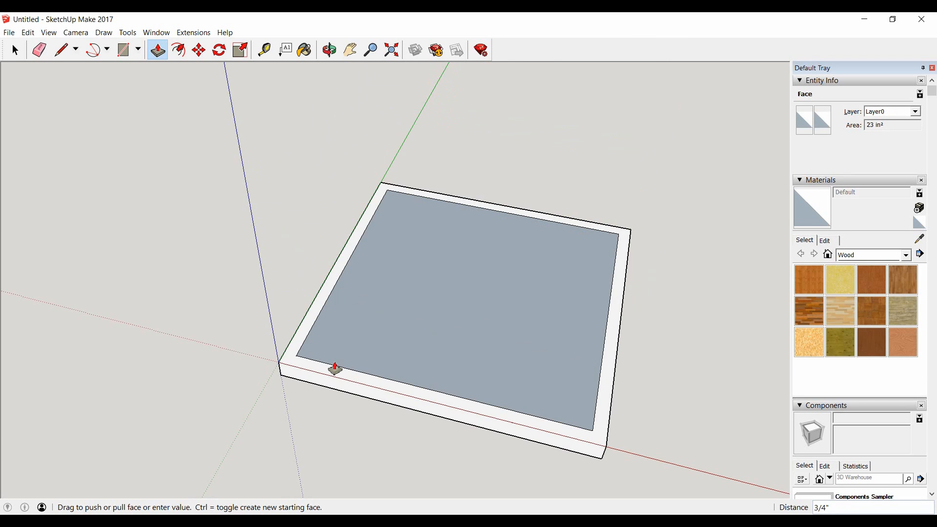
{"action": "left_click_drag", "start_coordinate": [335, 368], "coordinate": [369, 281]}
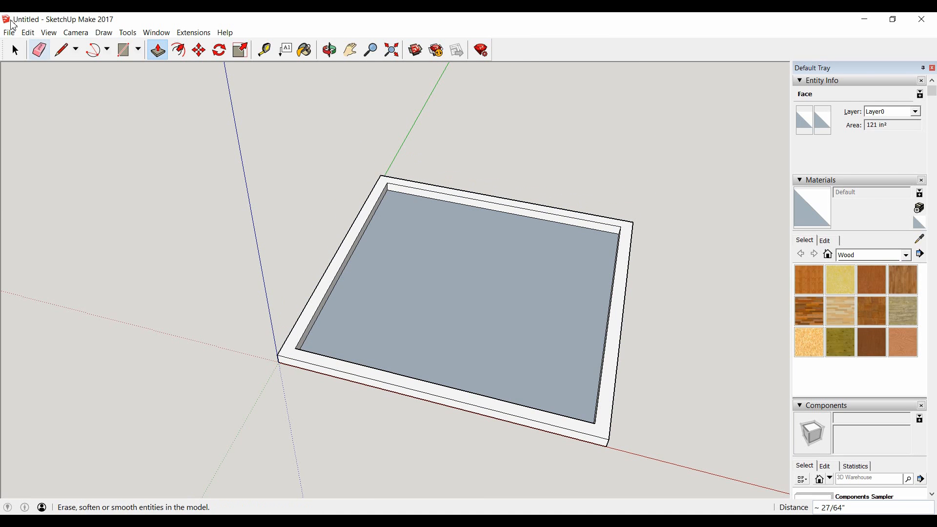
{"action": "left_click", "coordinate": [27, 32]}
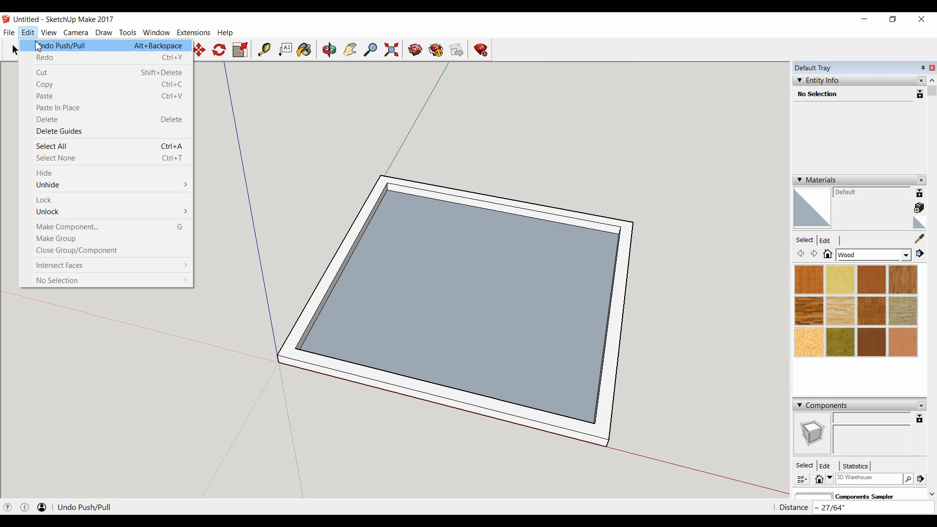
{"action": "left_click", "coordinate": [63, 45]}
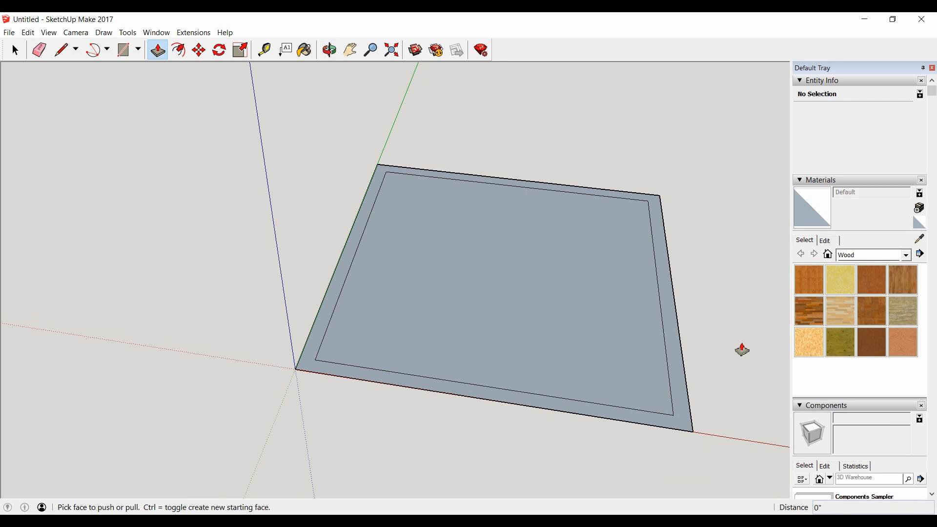
{"action": "mouse_move", "coordinate": [407, 132]}
{"action": "type", "text": "5"}
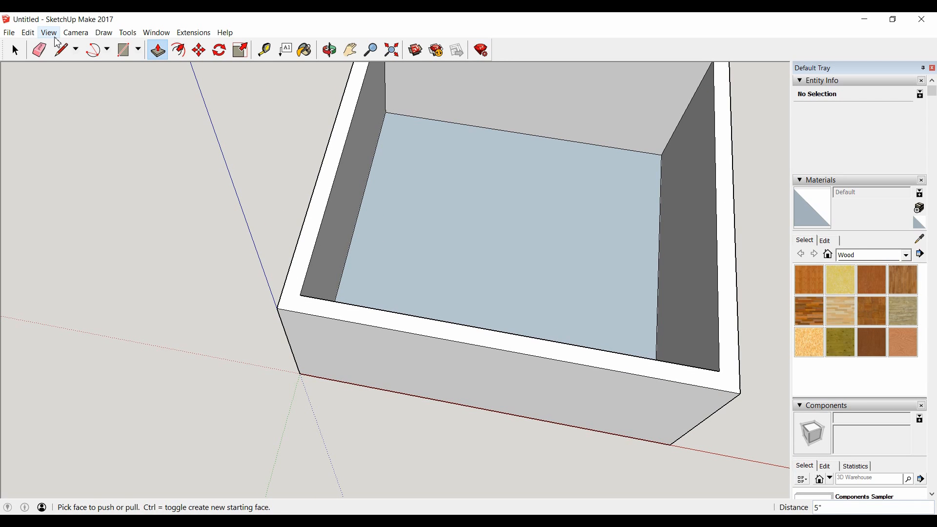
{"action": "mouse_move", "coordinate": [30, 32]}
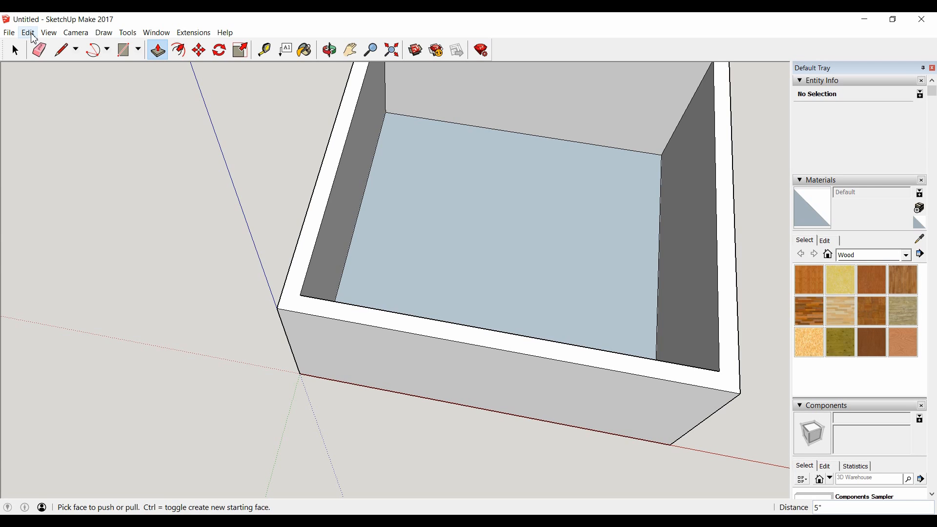
{"action": "left_click", "coordinate": [28, 34]}
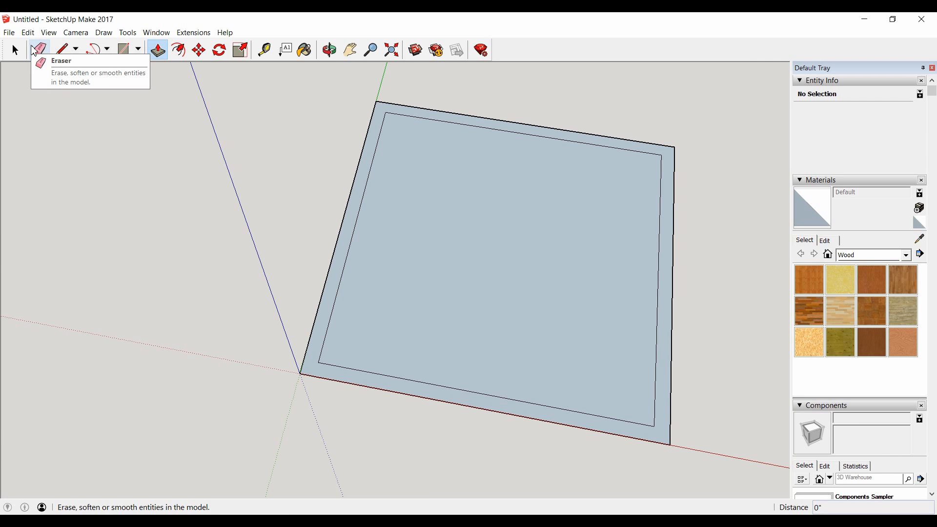
{"action": "left_click", "coordinate": [160, 51]}
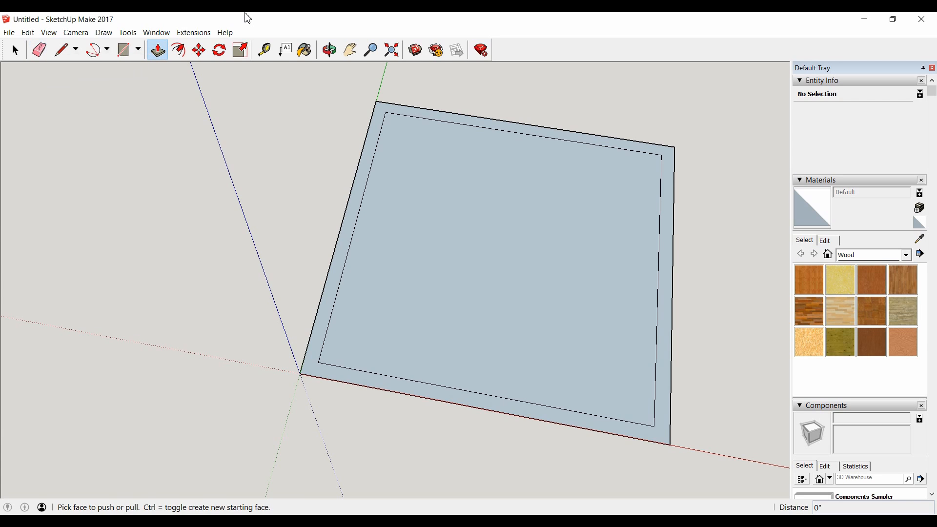
Step: Draw the 10x1 and 10x1.5 strips along the left inner edge and the 1.5x1 corner rectangle
{"action": "left_click", "coordinate": [123, 48]}
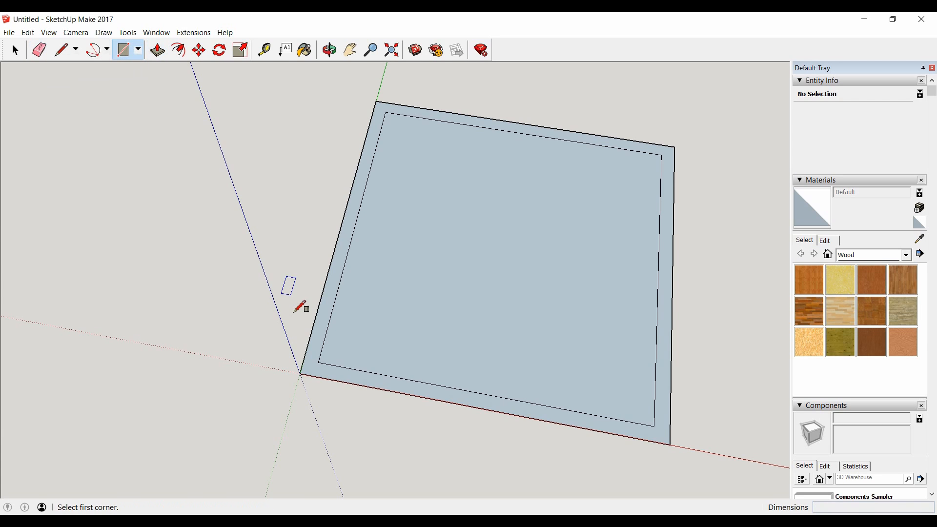
{"action": "left_click", "coordinate": [318, 375]}
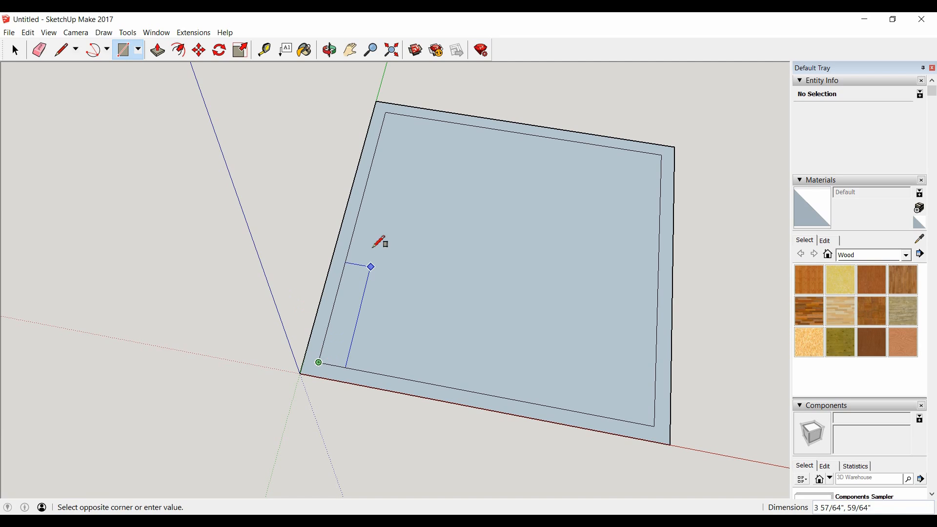
{"action": "mouse_move", "coordinate": [430, 118]}
{"action": "type", "text": "10,1"}
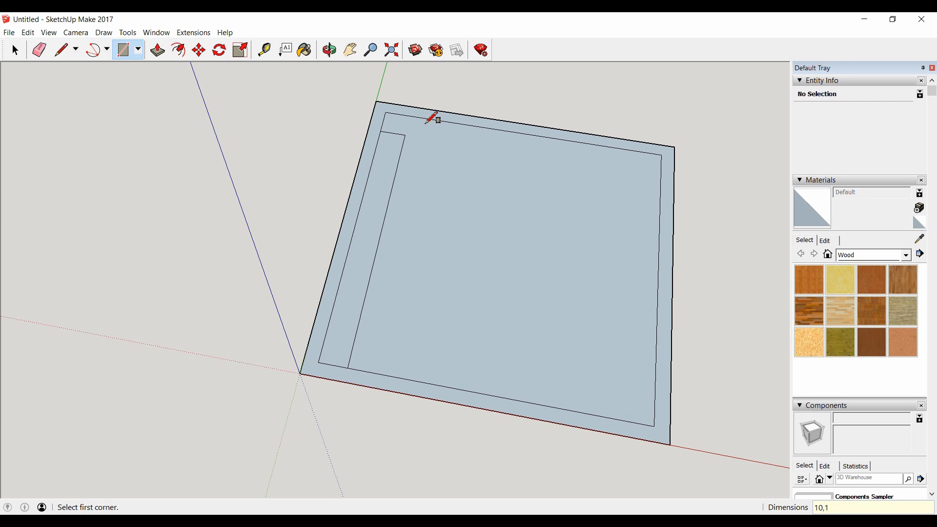
{"action": "left_click", "coordinate": [318, 373]}
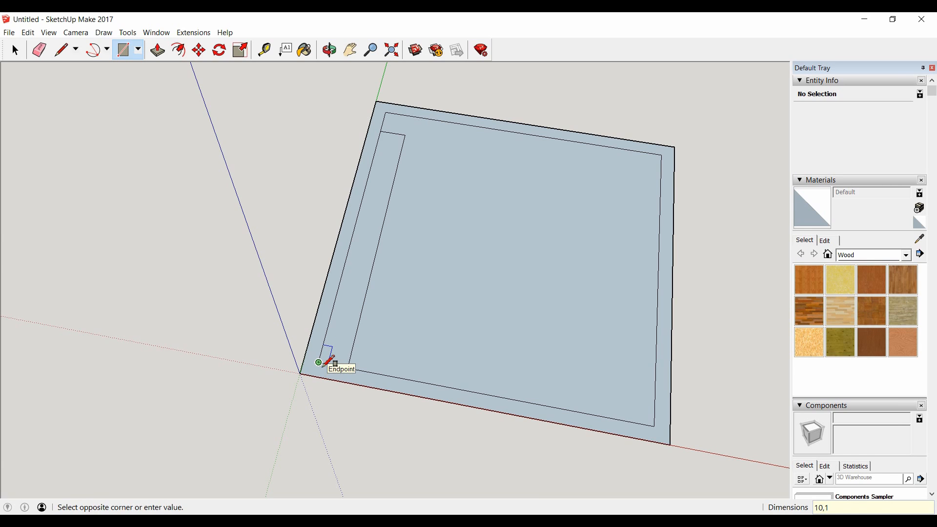
{"action": "left_click_drag", "start_coordinate": [318, 363], "coordinate": [422, 135]}
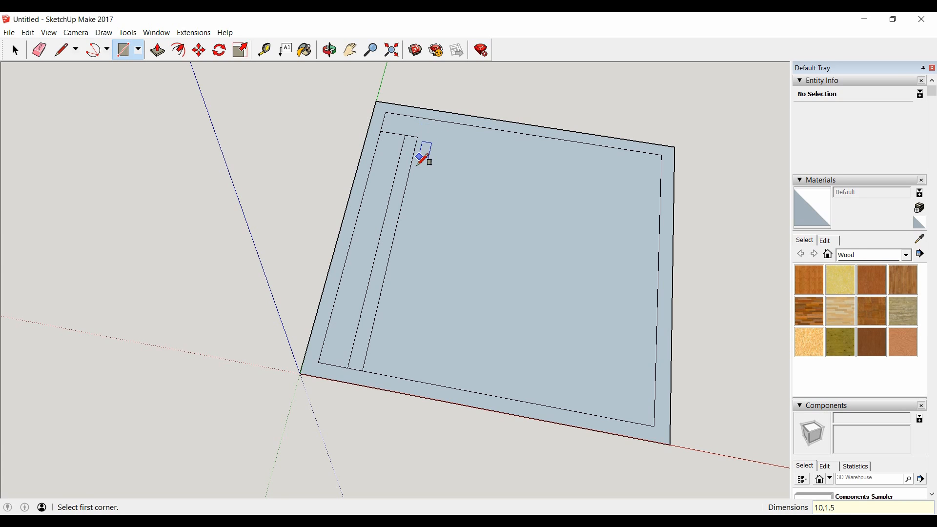
{"action": "mouse_move", "coordinate": [358, 360]}
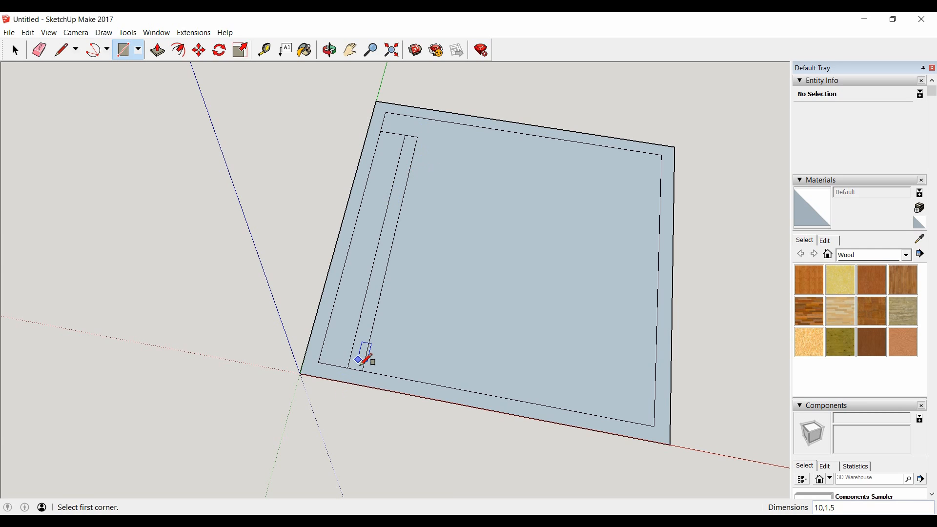
{"action": "mouse_move", "coordinate": [400, 284]}
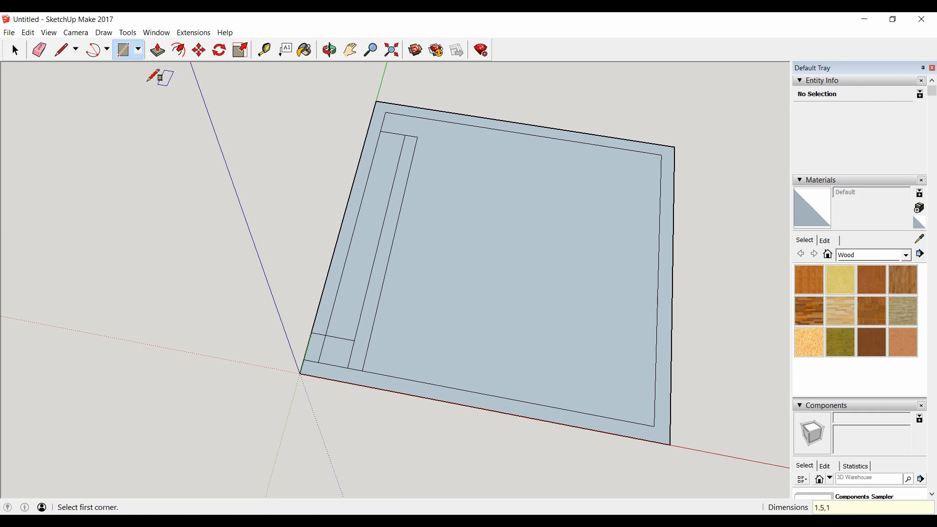
{"action": "left_click", "coordinate": [37, 50]}
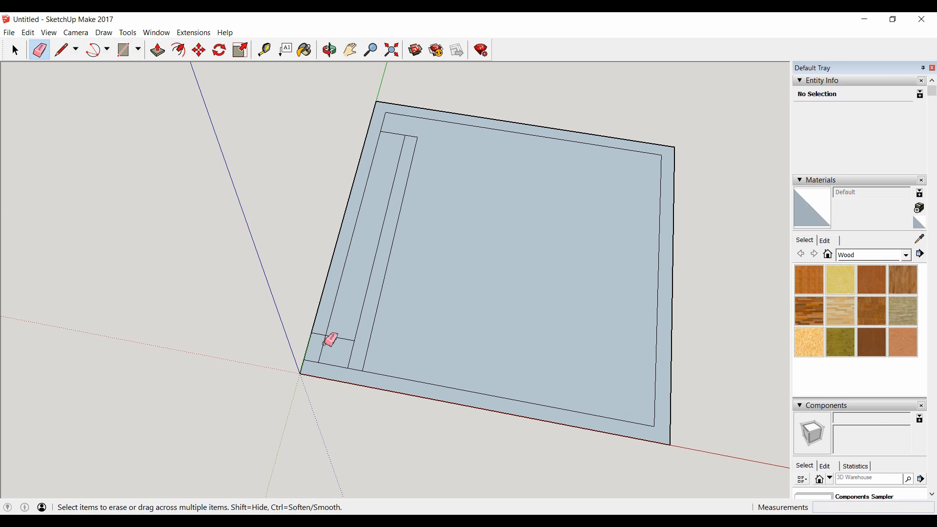
Step: Erase one strip's dividing edge and measure the remaining port strip's length
{"action": "left_click", "coordinate": [265, 49]}
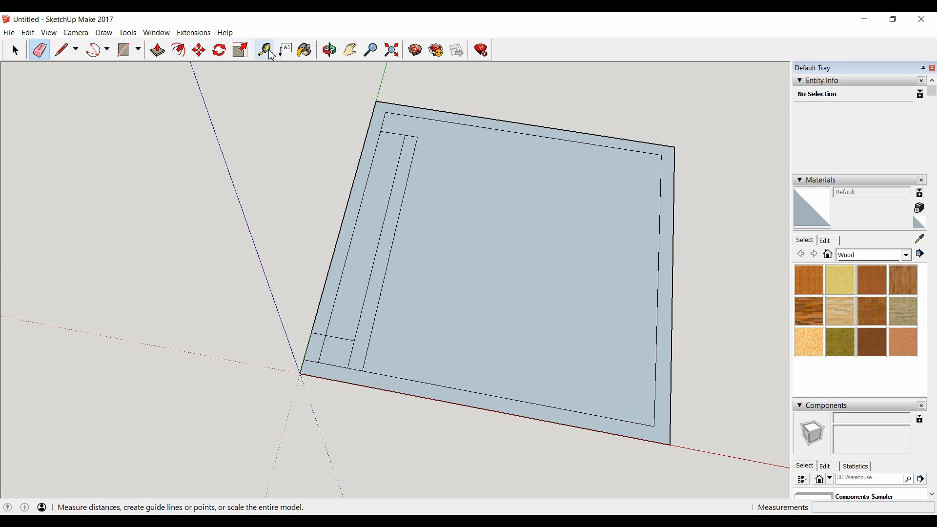
{"action": "left_click", "coordinate": [264, 49]}
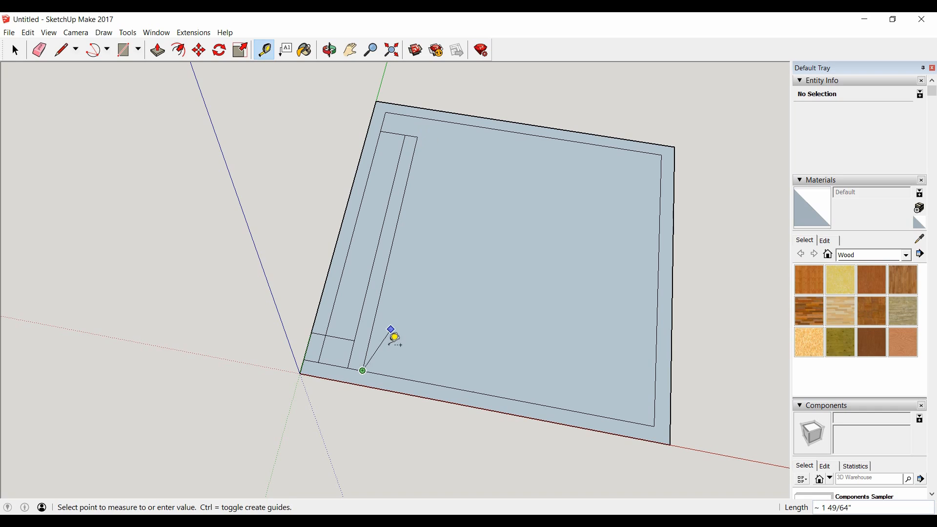
{"action": "mouse_move", "coordinate": [425, 135]}
{"action": "type", "text": "10"}
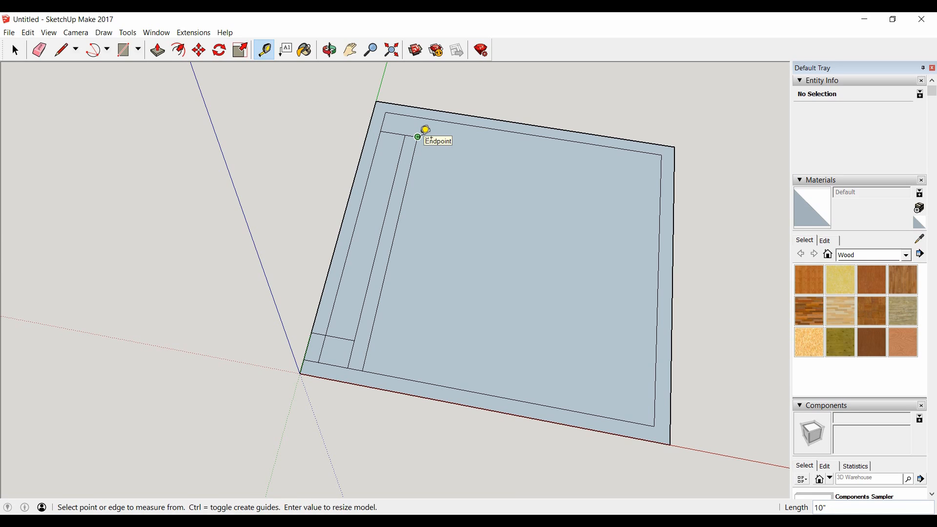
{"action": "left_click", "coordinate": [34, 51]}
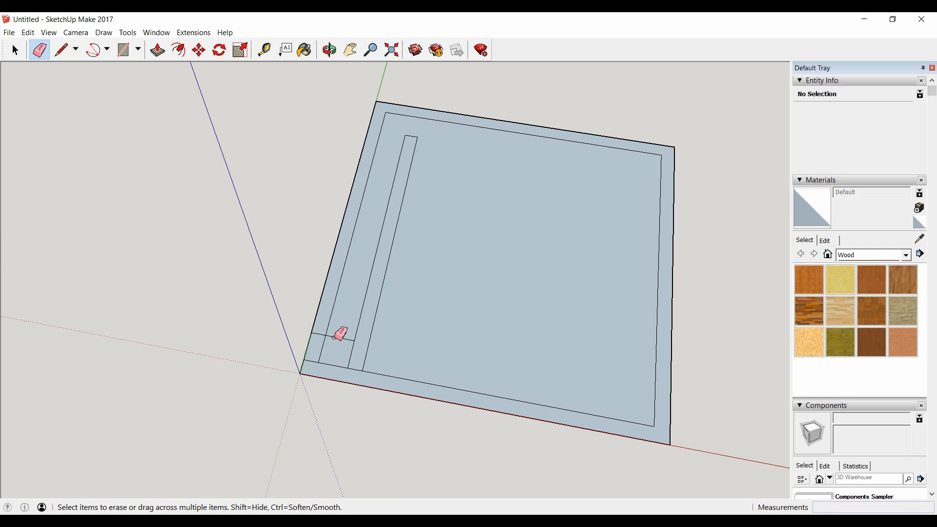
{"action": "mouse_move", "coordinate": [340, 339]}
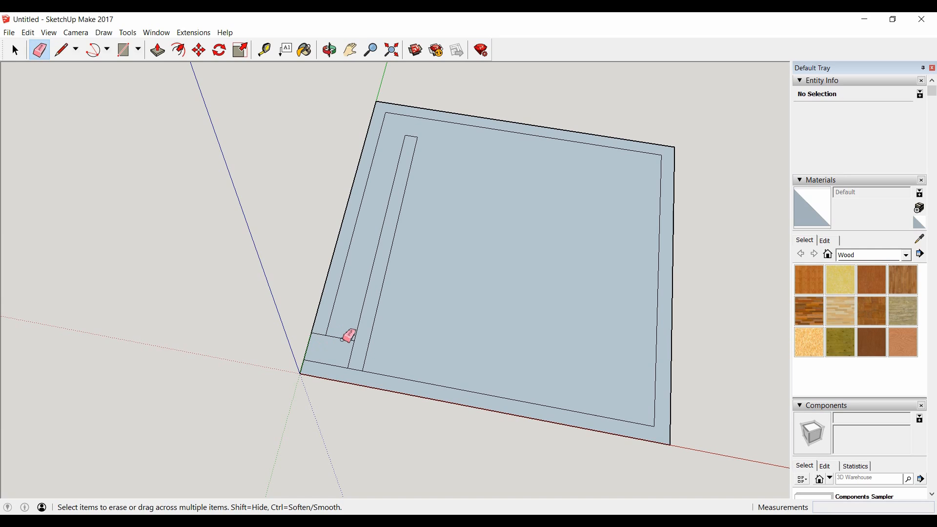
{"action": "mouse_move", "coordinate": [319, 364]}
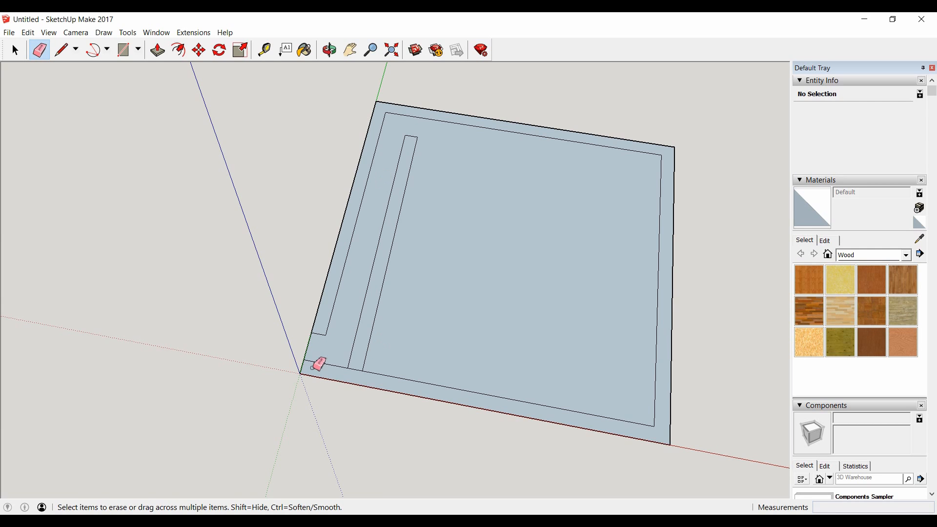
{"action": "mouse_move", "coordinate": [336, 350]}
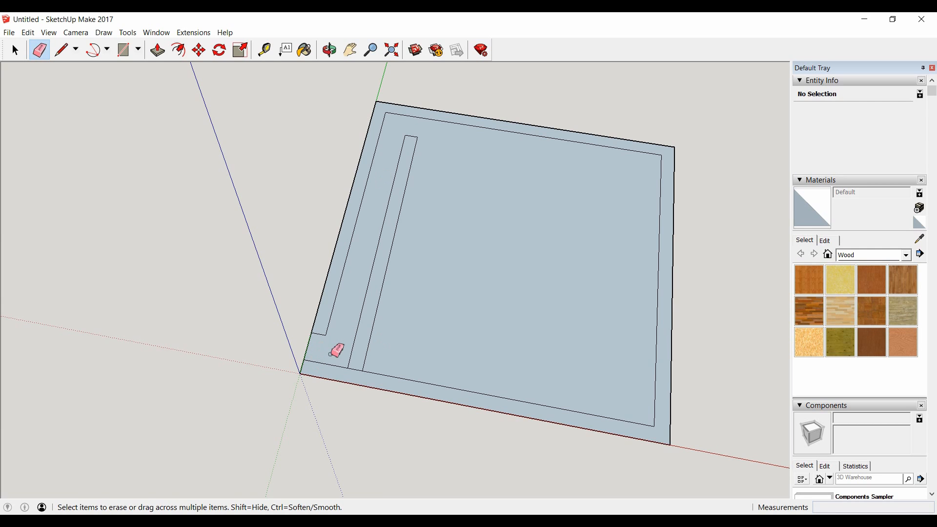
{"action": "mouse_move", "coordinate": [385, 148]}
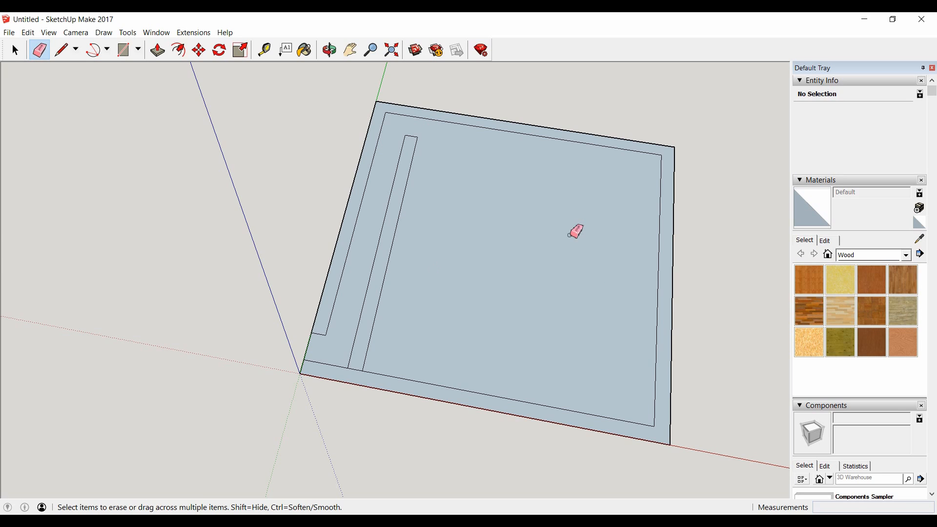
{"action": "mouse_move", "coordinate": [365, 371]}
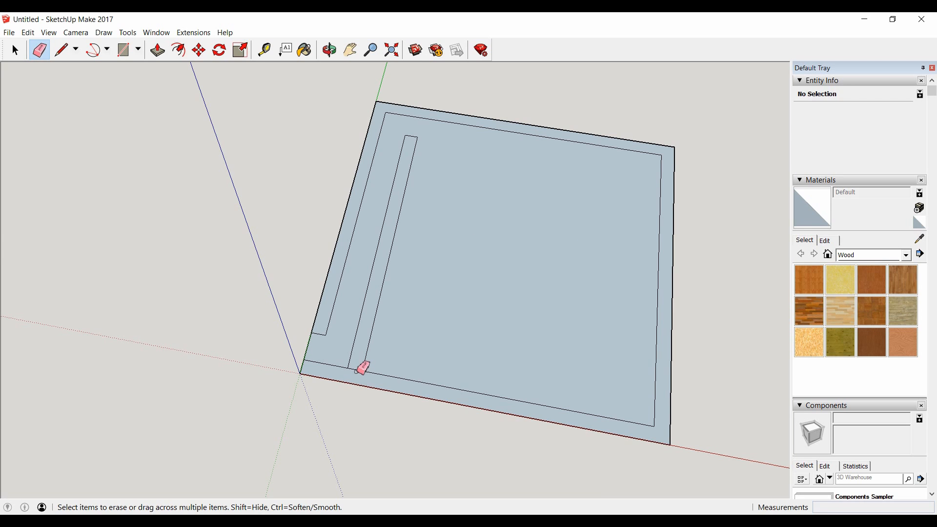
{"action": "left_click", "coordinate": [155, 50]}
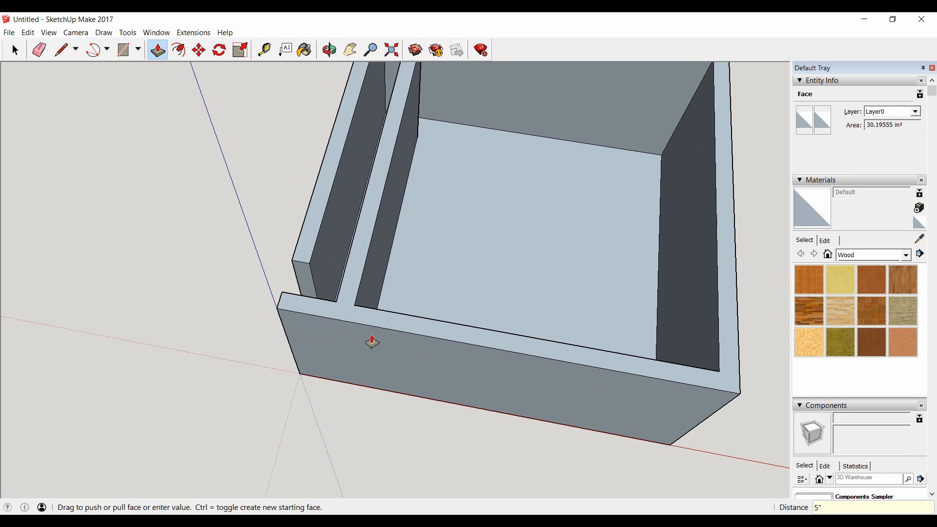
{"action": "left_click", "coordinate": [327, 49]}
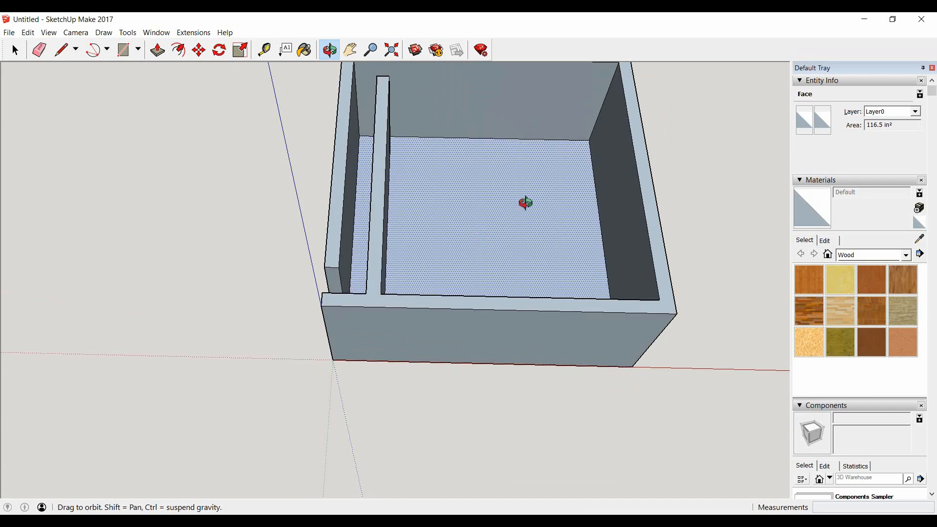
{"action": "left_click", "coordinate": [163, 51]}
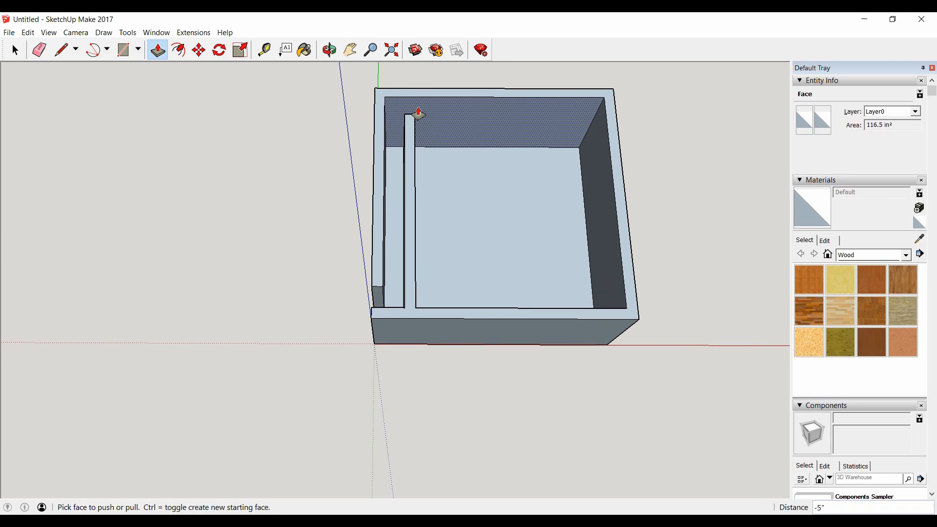
{"action": "left_click", "coordinate": [27, 33]}
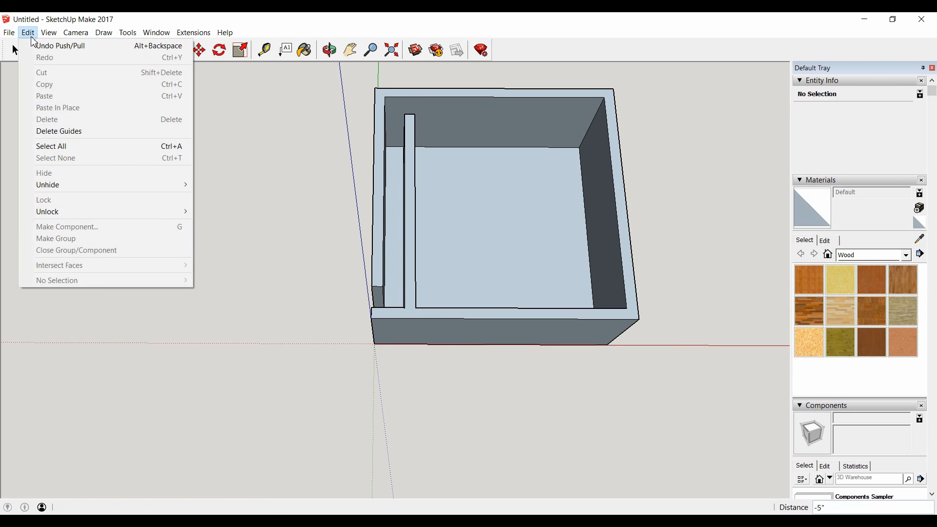
{"action": "left_click", "coordinate": [54, 46]}
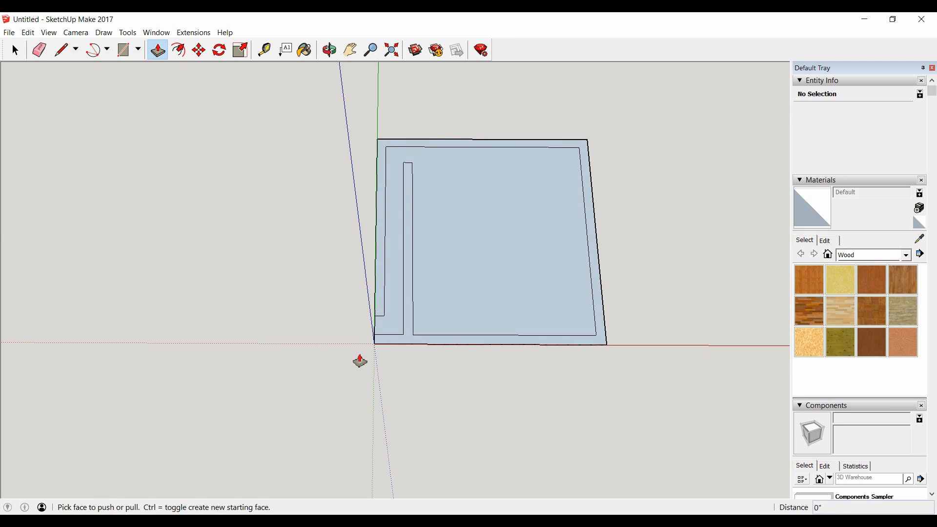
{"action": "mouse_move", "coordinate": [414, 372]}
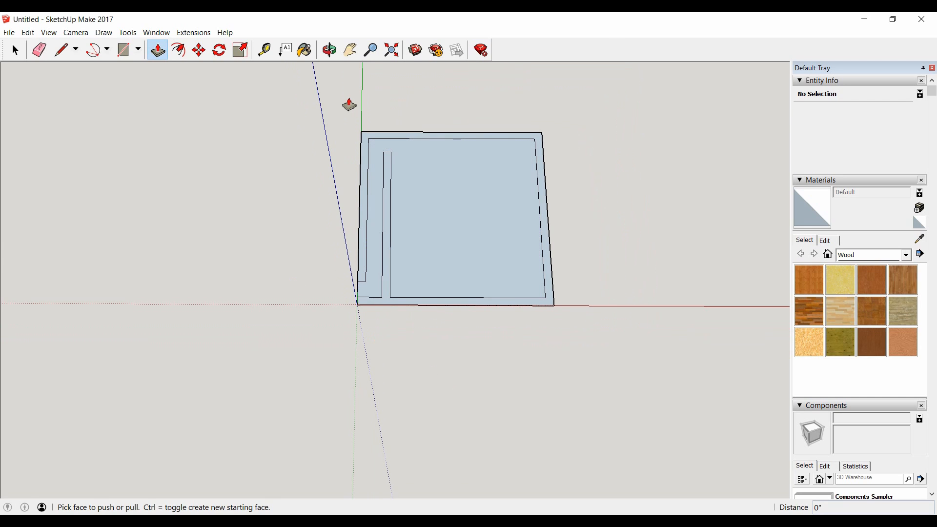
Step: Place guides from the slot's top end and draw the connecting edge to the inset border
{"action": "left_click", "coordinate": [264, 49]}
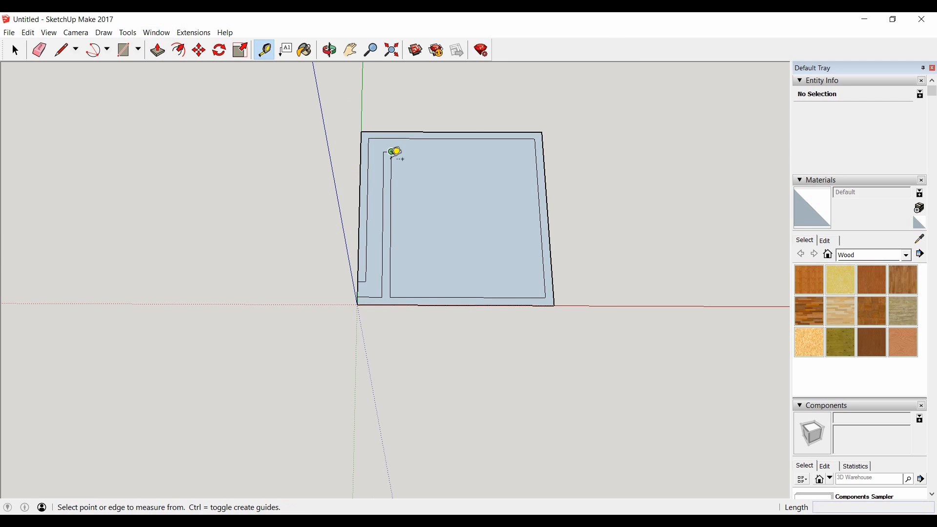
{"action": "mouse_move", "coordinate": [387, 250]}
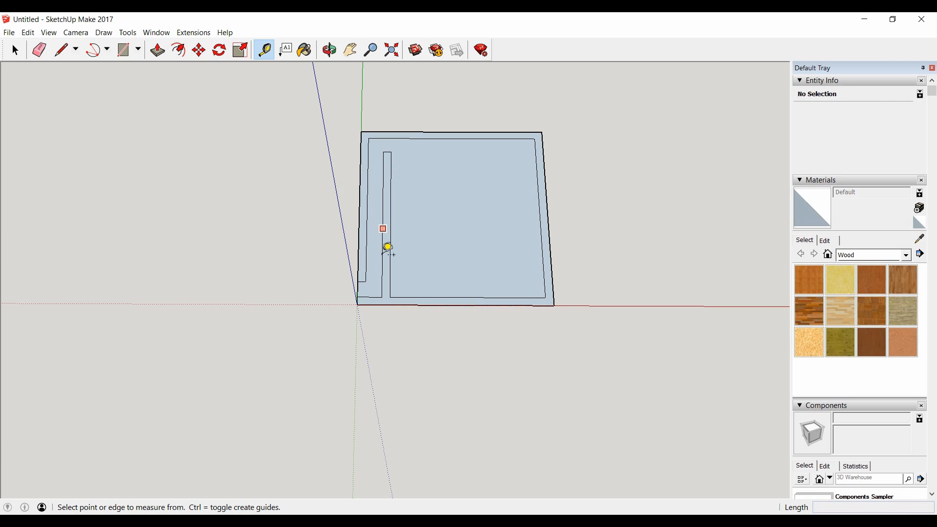
{"action": "mouse_move", "coordinate": [359, 317]}
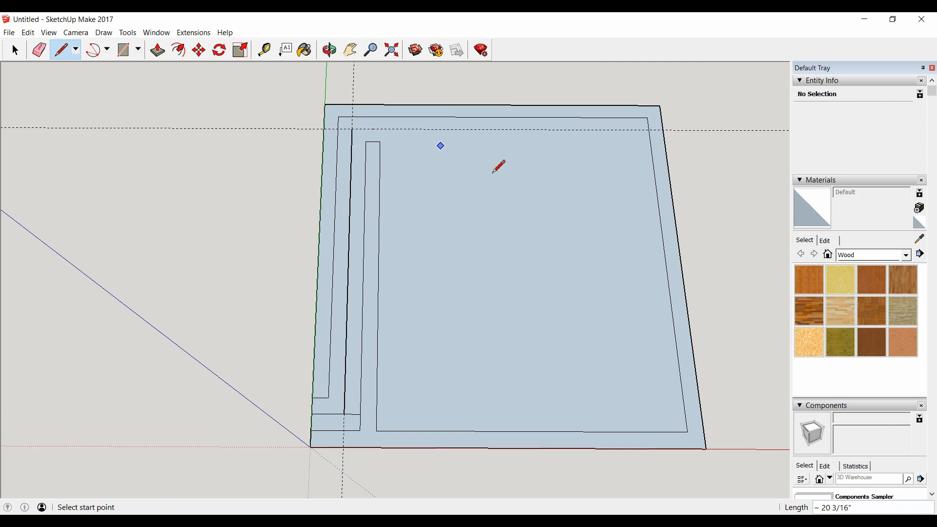
{"action": "left_click", "coordinate": [380, 129]}
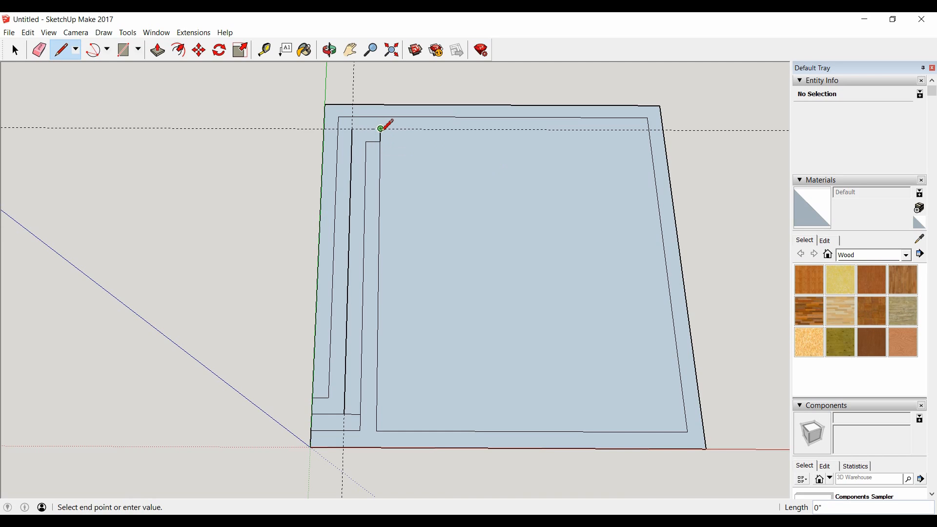
{"action": "left_click", "coordinate": [39, 50]}
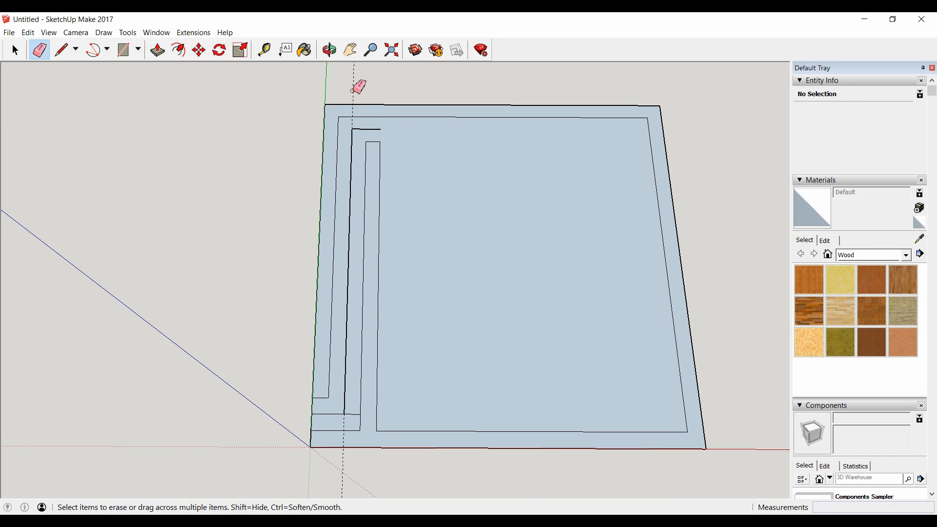
{"action": "mouse_move", "coordinate": [355, 418]}
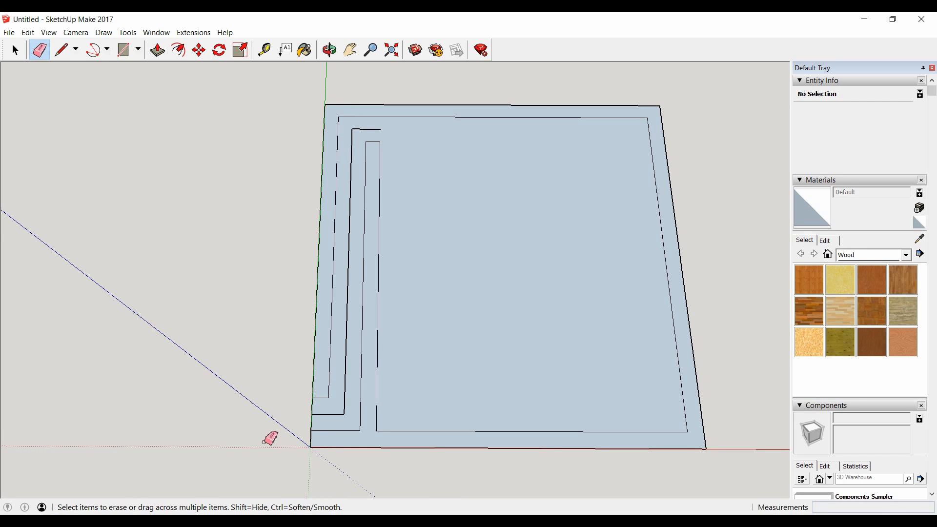
{"action": "mouse_move", "coordinate": [304, 432]}
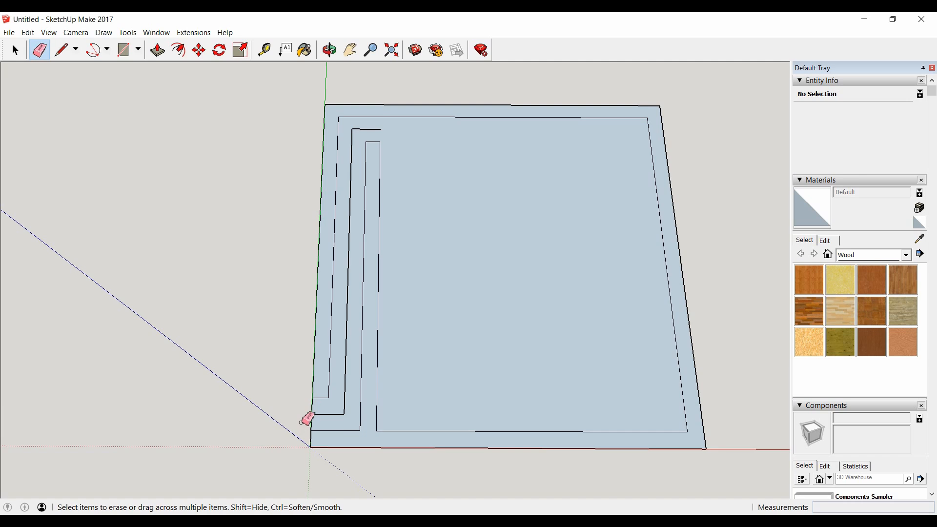
{"action": "mouse_move", "coordinate": [392, 137]}
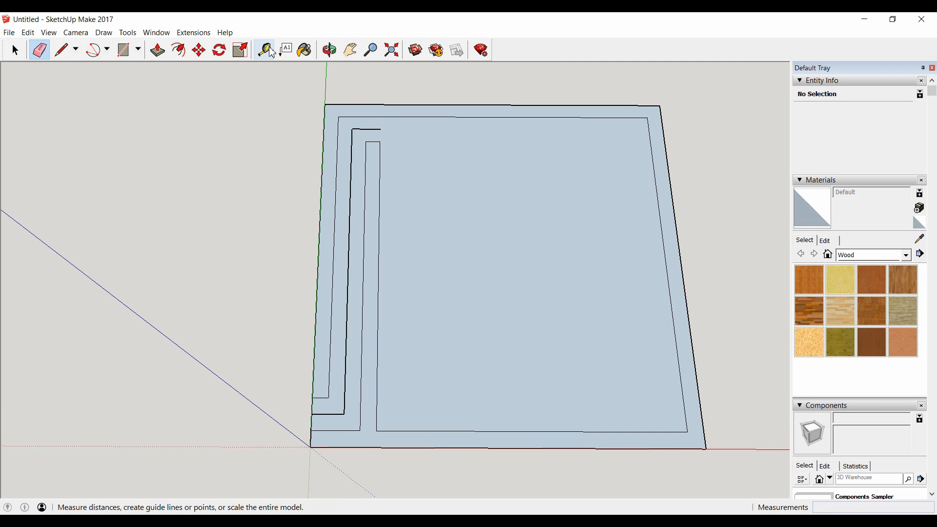
Step: Measure the port, then erase the guides and extra edges leaving the L-shaped outline
{"action": "left_click", "coordinate": [265, 48]}
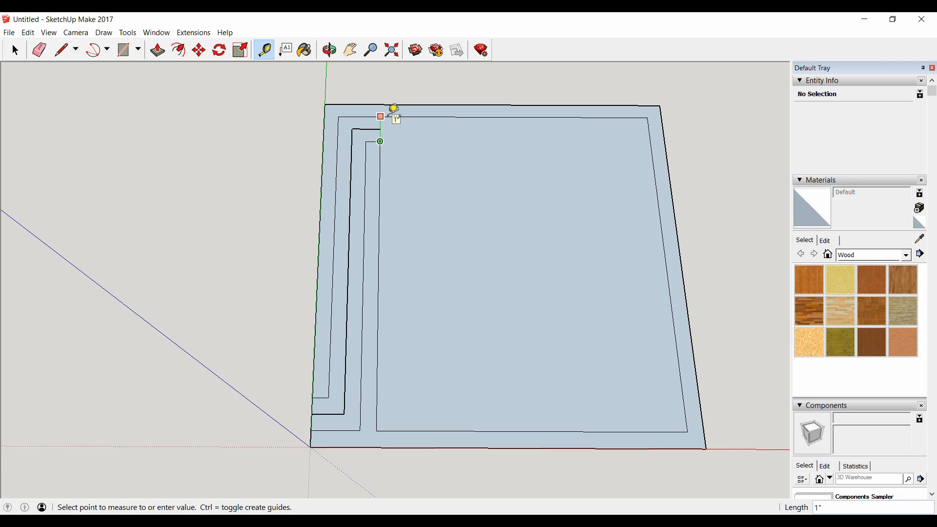
{"action": "mouse_move", "coordinate": [311, 440]}
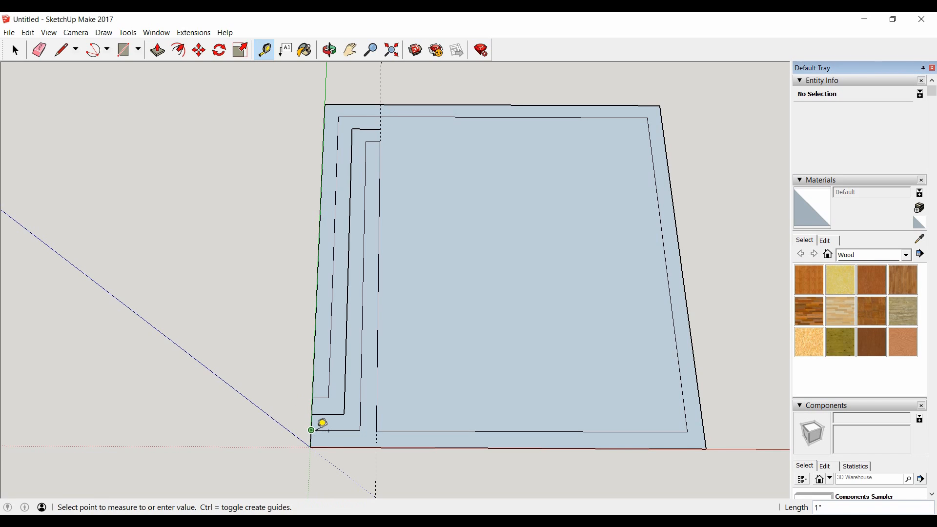
{"action": "mouse_move", "coordinate": [77, 170]}
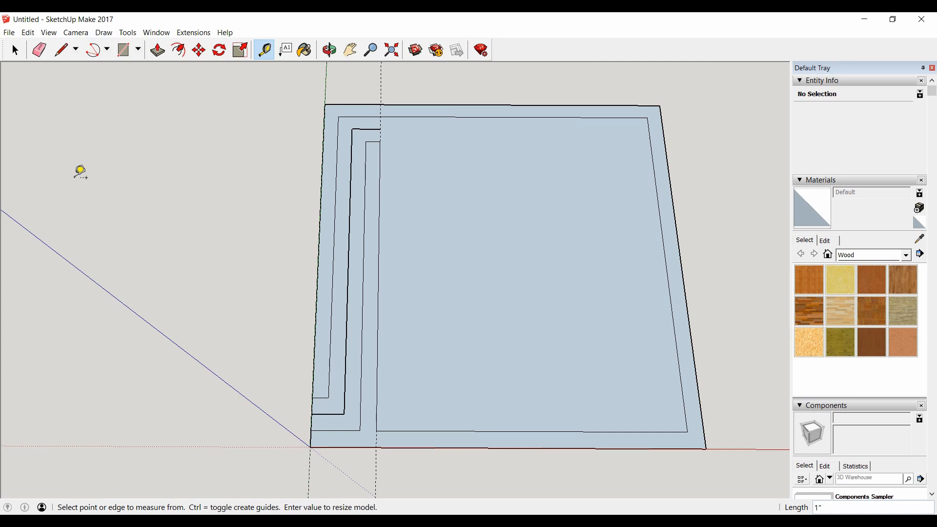
{"action": "left_click", "coordinate": [33, 50]}
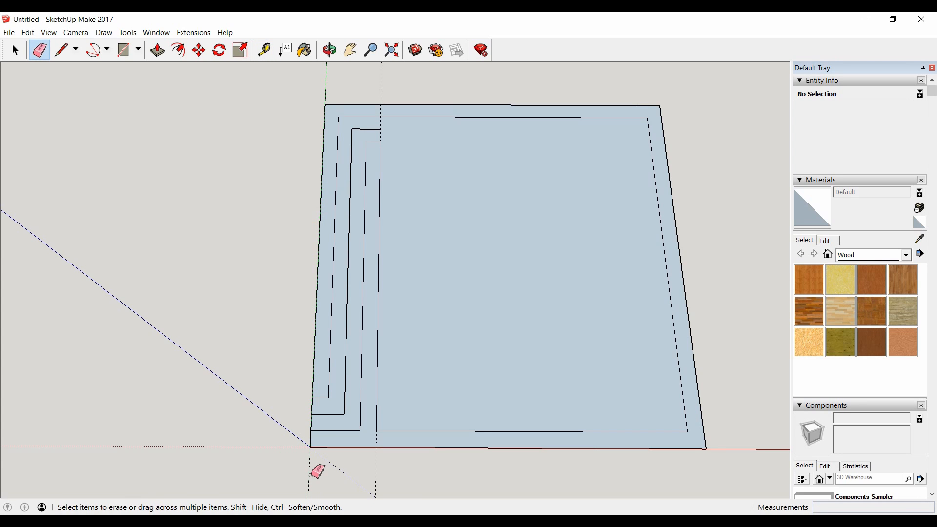
{"action": "mouse_move", "coordinate": [387, 479]}
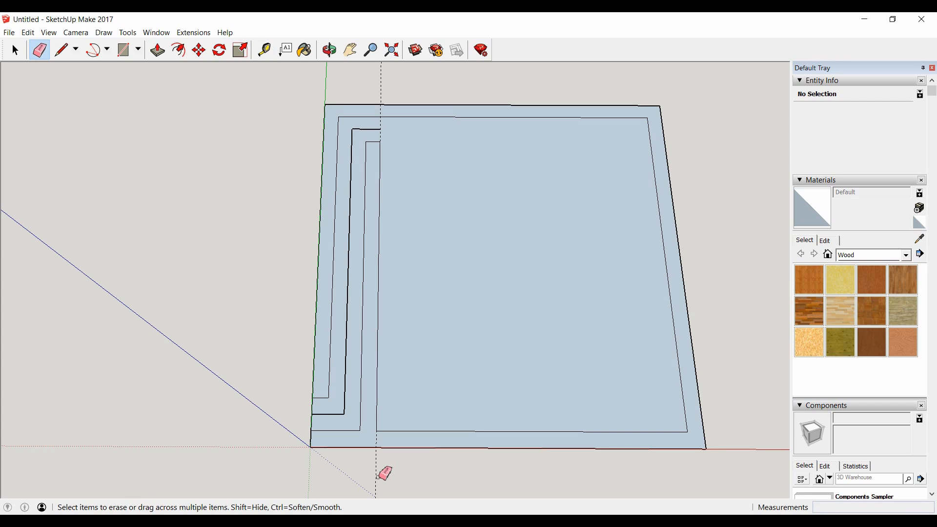
{"action": "mouse_move", "coordinate": [393, 469]}
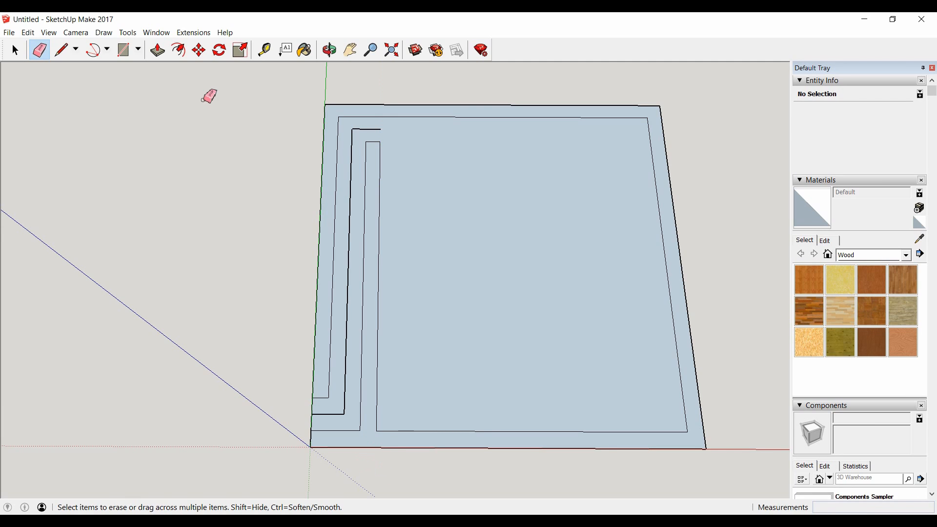
{"action": "left_click", "coordinate": [263, 50]}
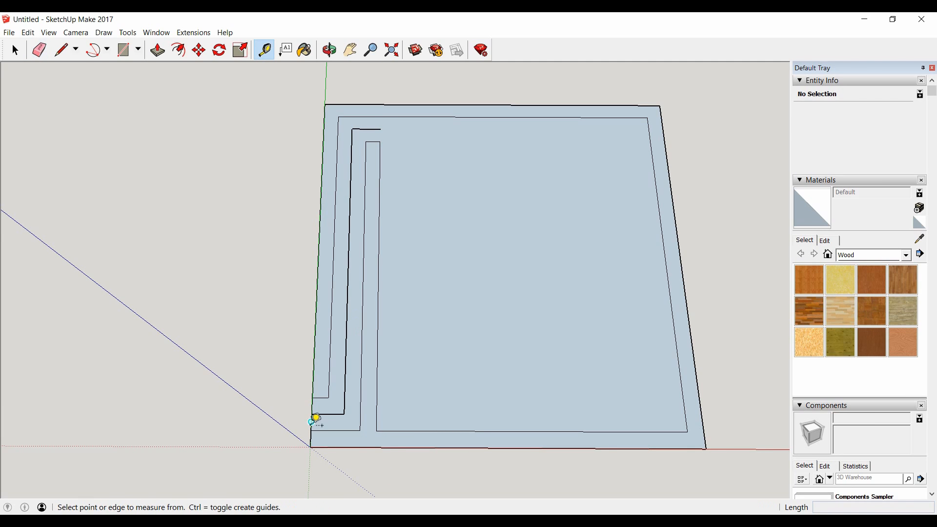
{"action": "mouse_move", "coordinate": [380, 139]}
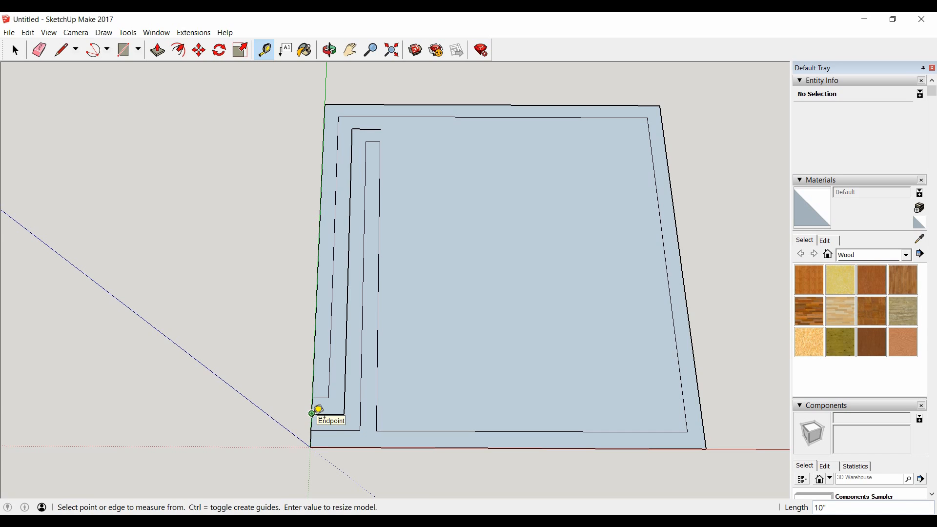
Step: Measure the L-shaped port from its lower endpoint up to its top end
{"action": "left_click", "coordinate": [316, 410]}
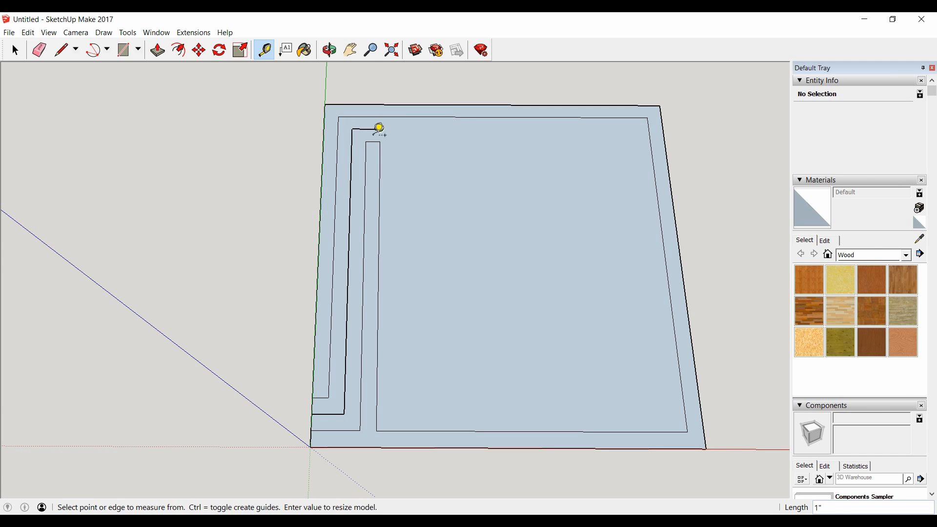
{"action": "mouse_move", "coordinate": [379, 131]}
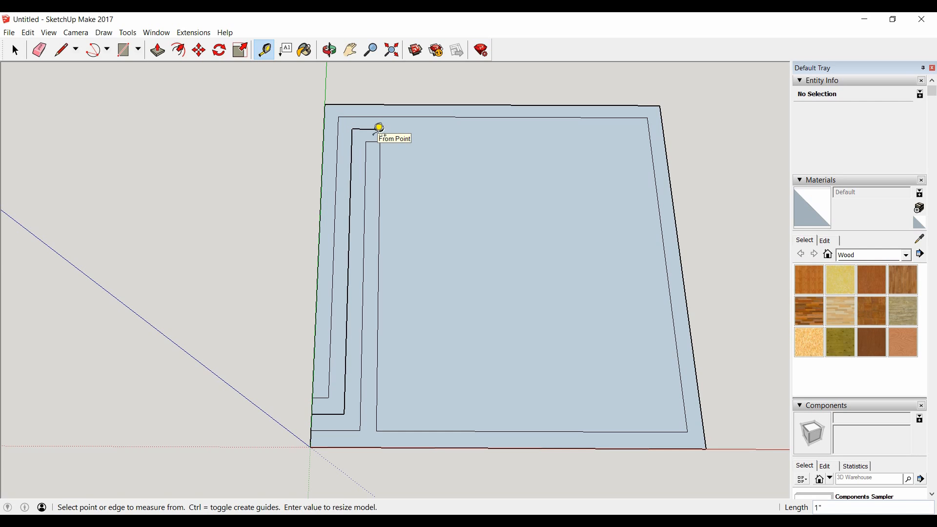
{"action": "mouse_move", "coordinate": [379, 131]}
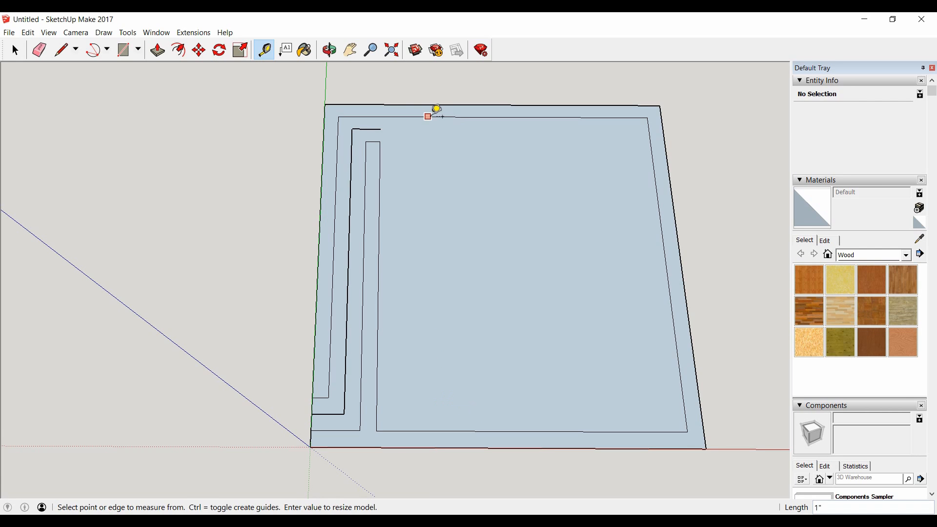
{"action": "mouse_move", "coordinate": [280, 304]}
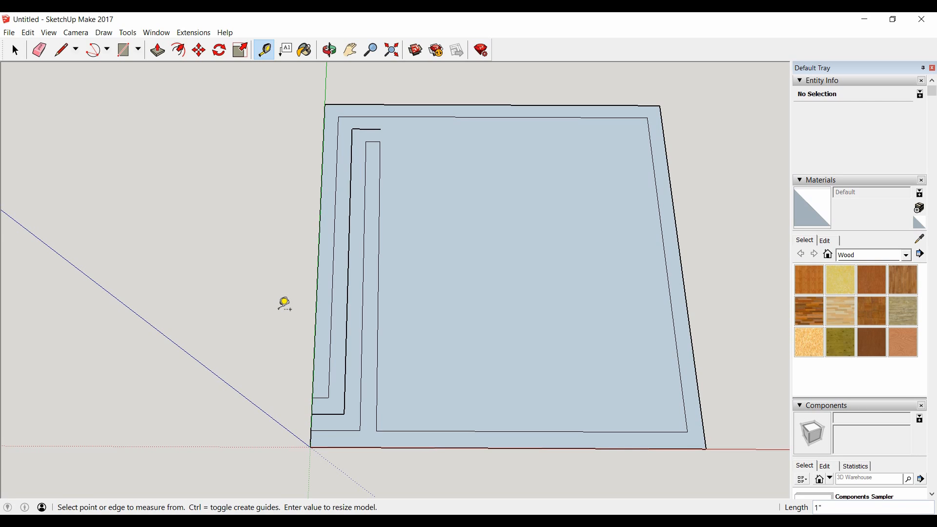
{"action": "mouse_move", "coordinate": [372, 127]}
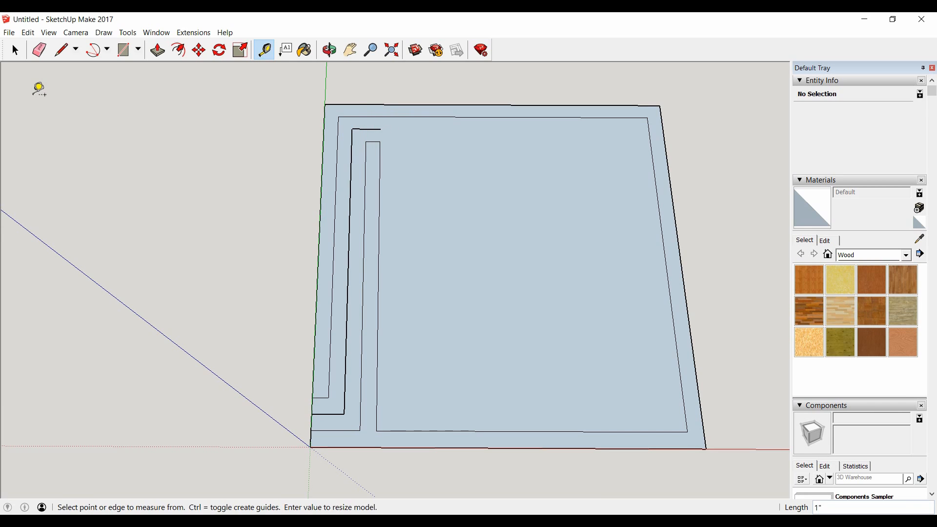
Step: Erase all edges of the L-shaped slot outline, leaving the notched inset border
{"action": "left_click", "coordinate": [37, 50]}
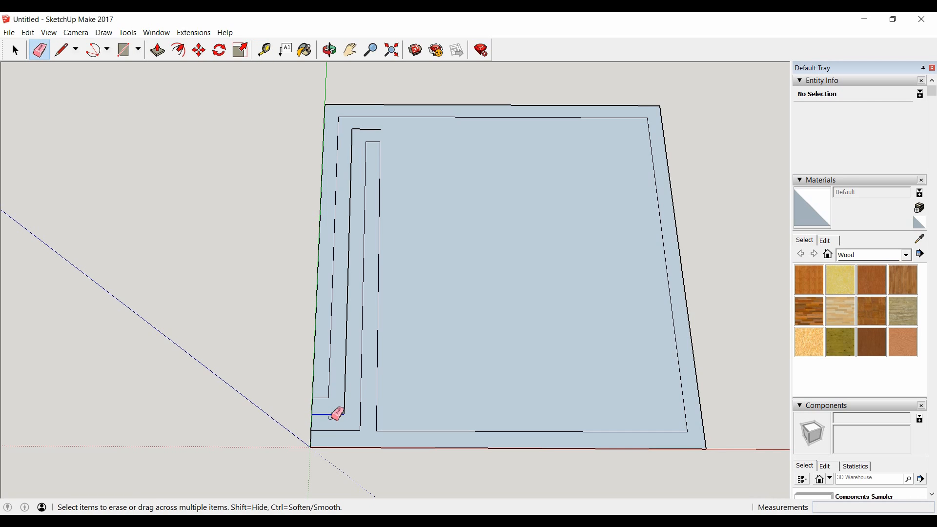
{"action": "left_click_drag", "start_coordinate": [340, 414], "coordinate": [380, 127]}
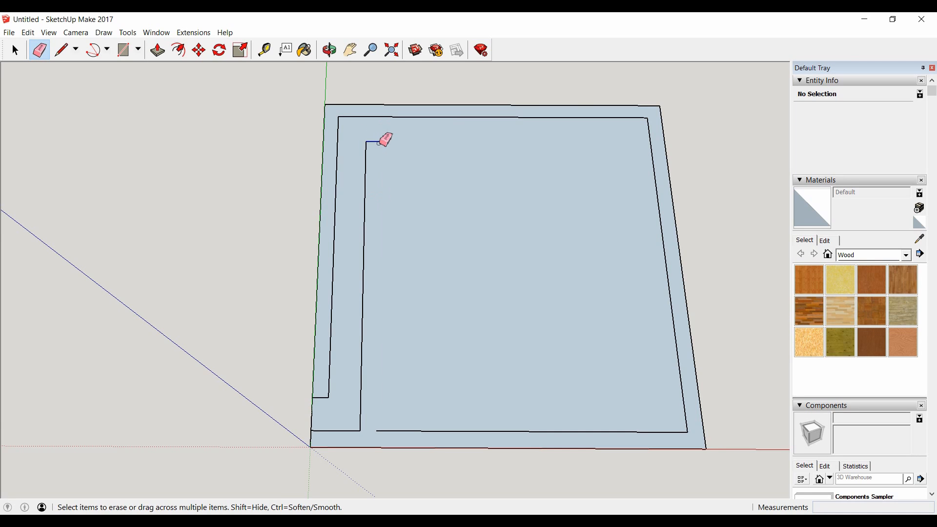
{"action": "left_click", "coordinate": [64, 50]}
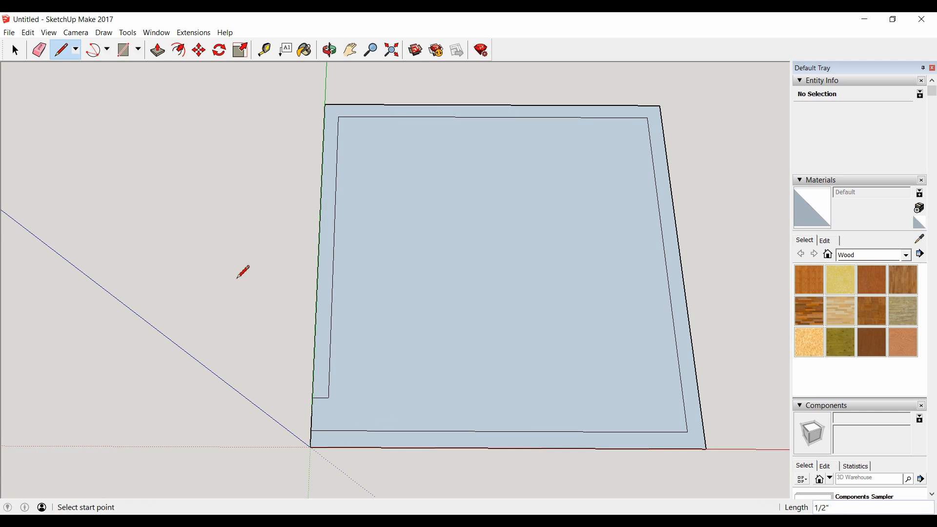
{"action": "mouse_move", "coordinate": [359, 445]}
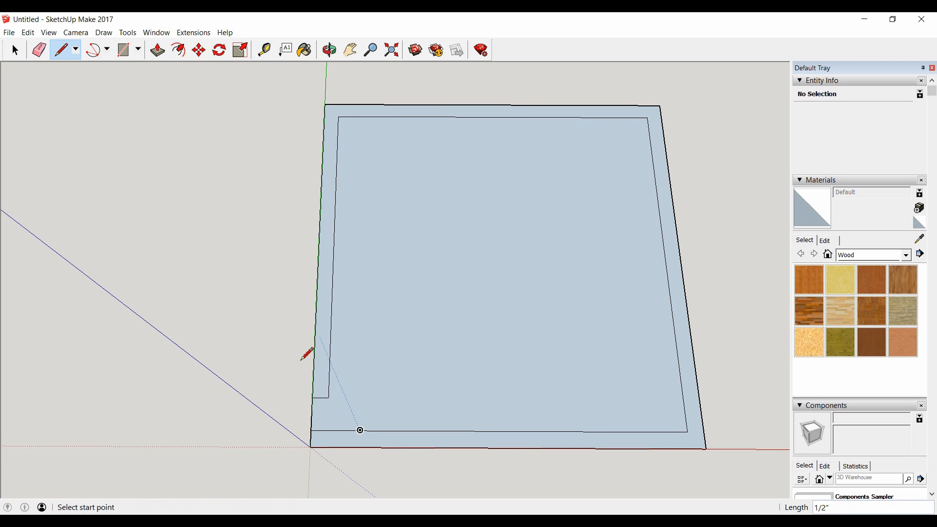
{"action": "left_click", "coordinate": [263, 49]}
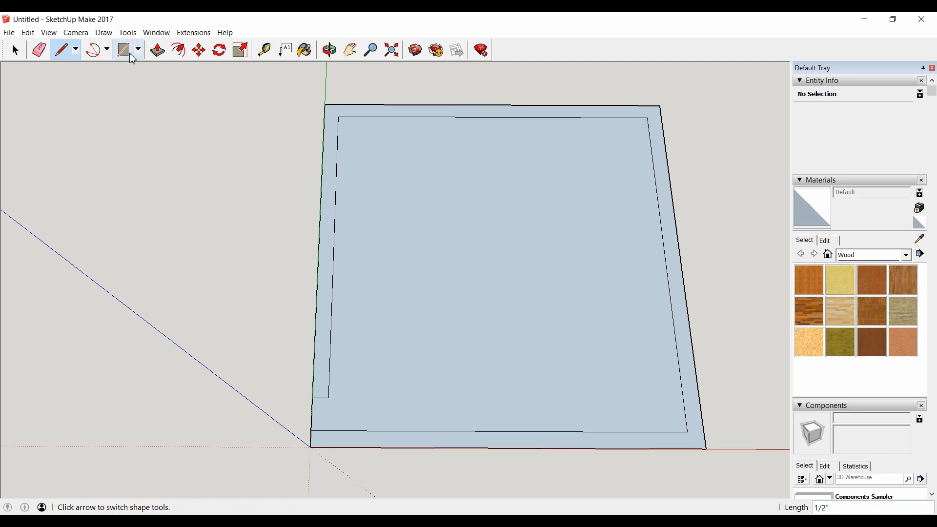
{"action": "left_click", "coordinate": [123, 49]}
{"action": "type", "text": "5,5"}
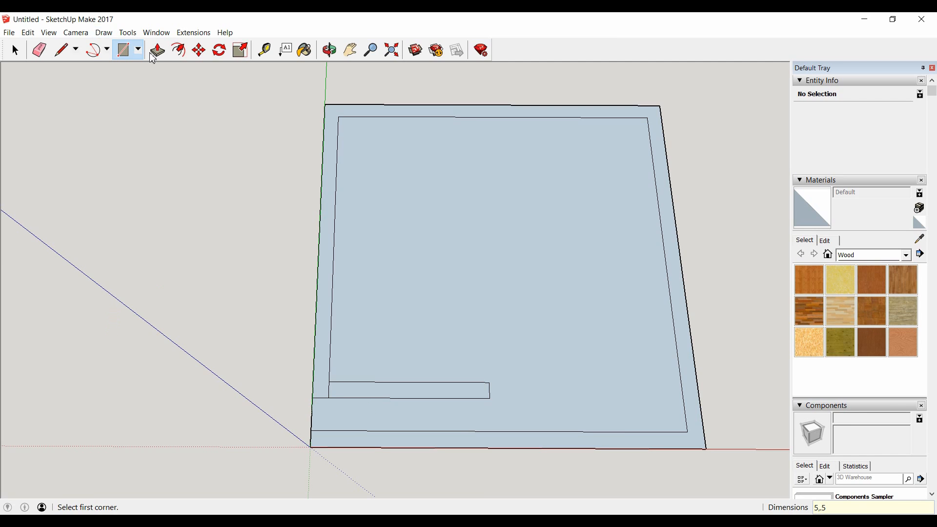
{"action": "left_click", "coordinate": [265, 51]}
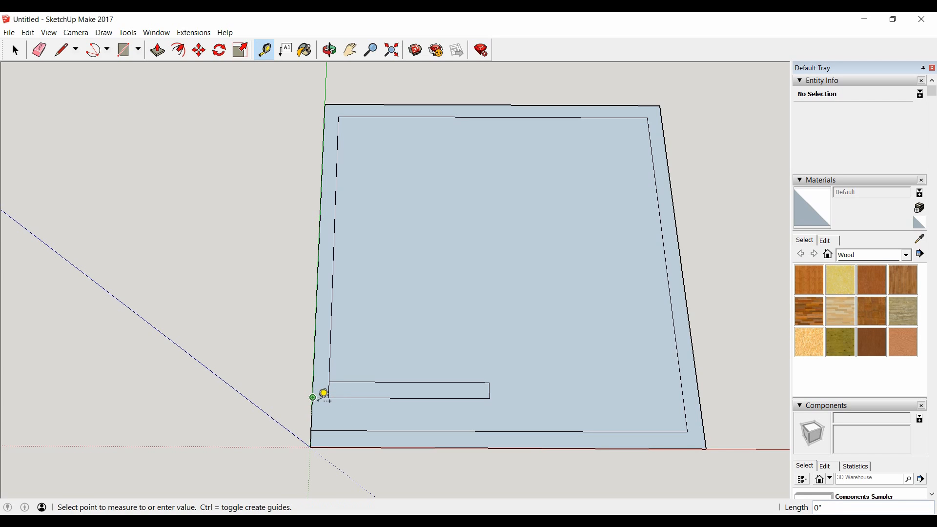
{"action": "mouse_move", "coordinate": [500, 392]}
{"action": "type", "text": "5 1/2"}
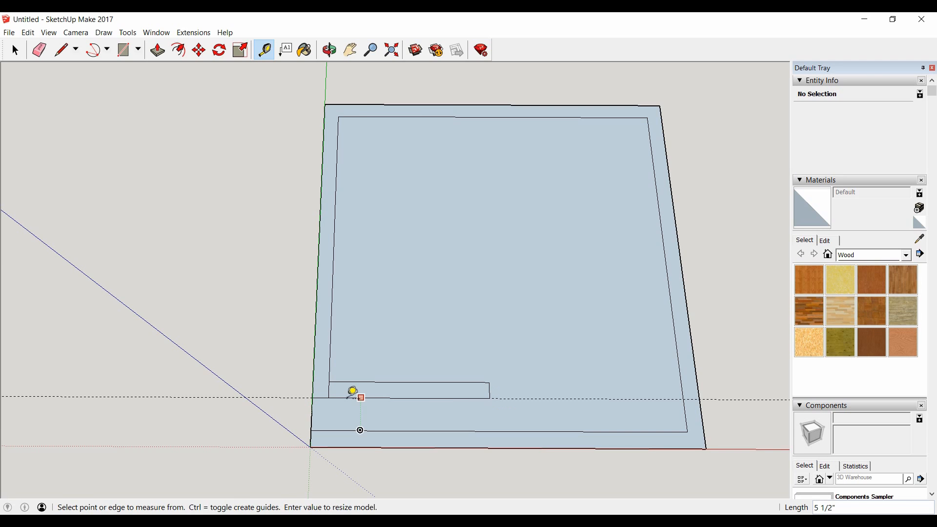
{"action": "left_click", "coordinate": [32, 51]}
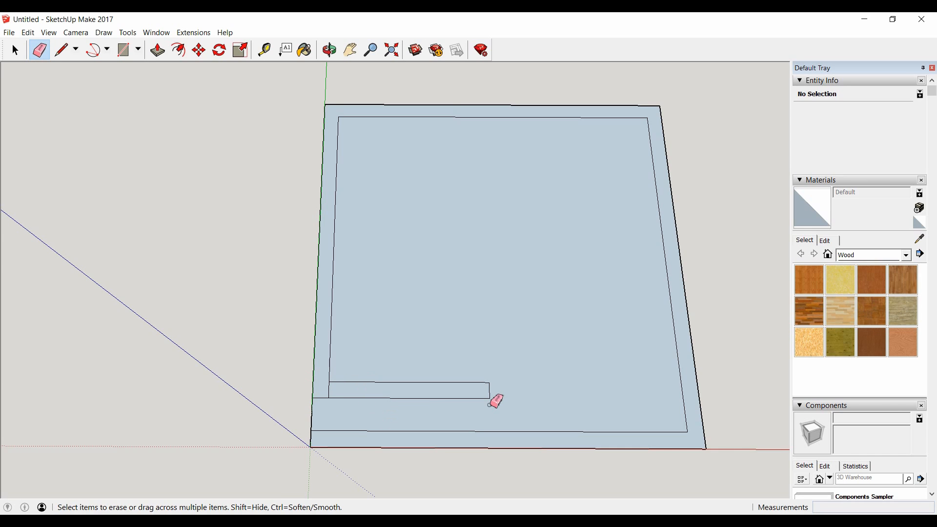
{"action": "left_click_drag", "start_coordinate": [478, 388], "coordinate": [466, 385]}
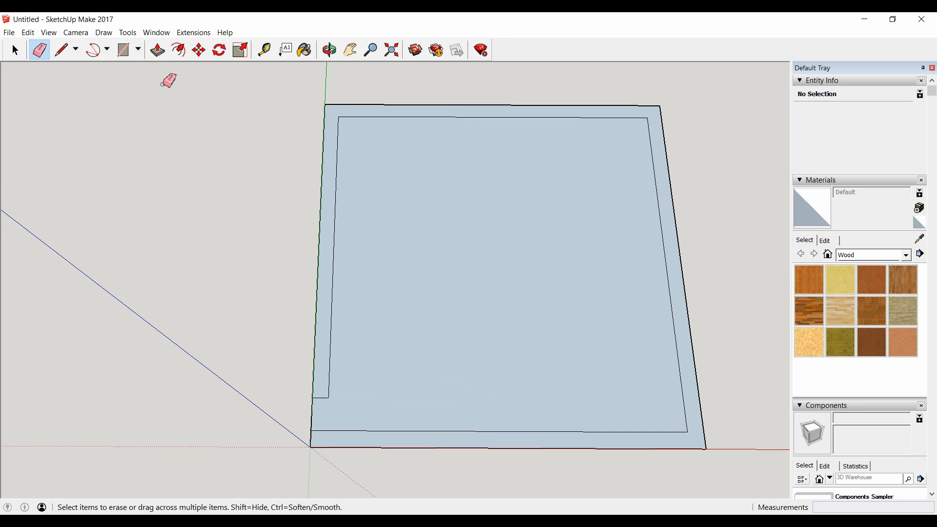
Step: Draw the slot strip along the left wall and push the interior down 5" to hollow the box
{"action": "left_click", "coordinate": [27, 32]}
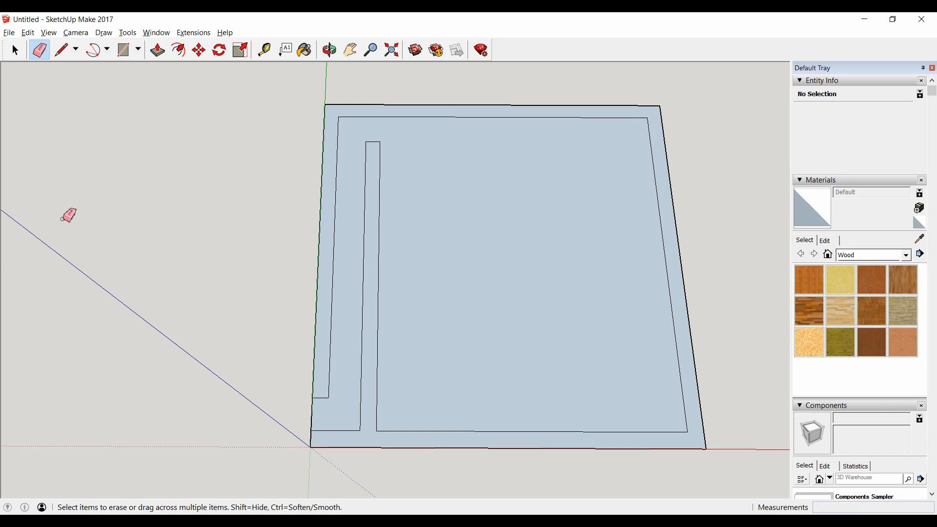
{"action": "left_click", "coordinate": [156, 48]}
{"action": "type", "text": "-5\""}
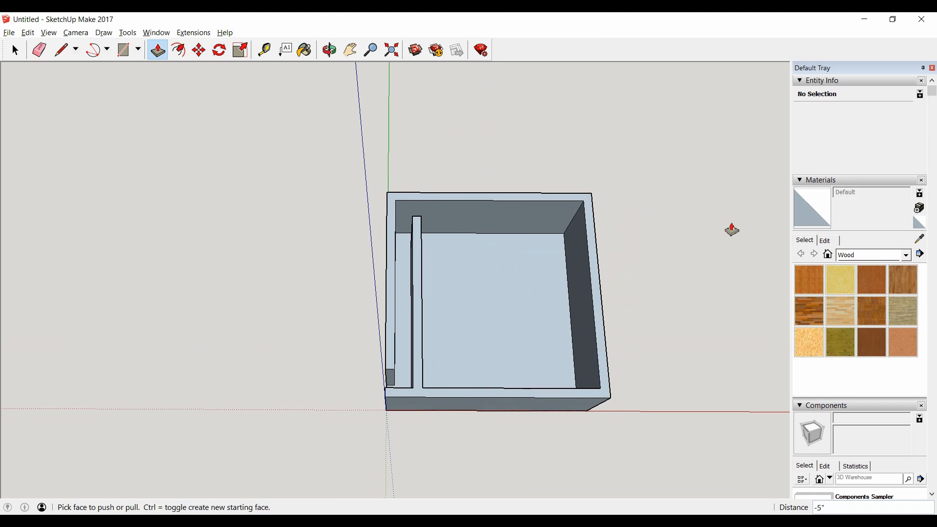
Step: Measure the box's 5" interior depth, then launch Chrome for the bcae1.com calculator
{"action": "left_click", "coordinate": [328, 48]}
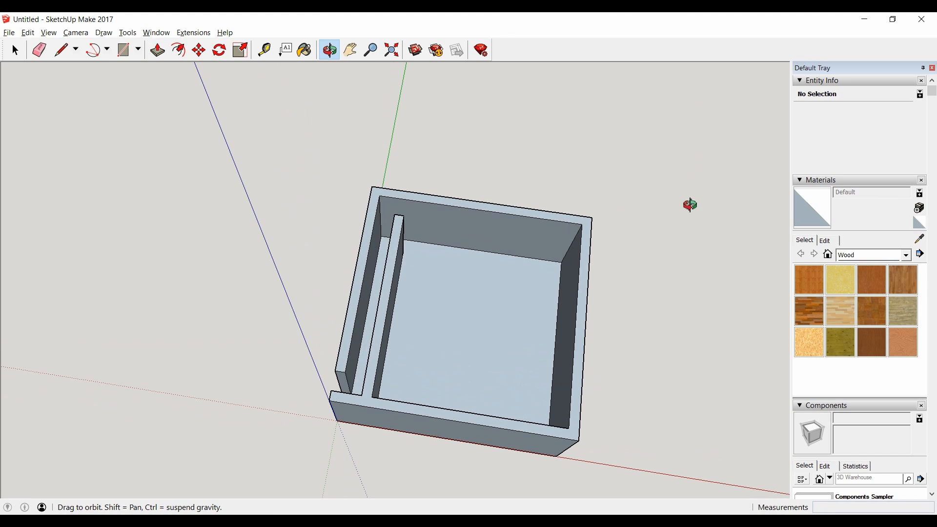
{"action": "left_click", "coordinate": [162, 49]}
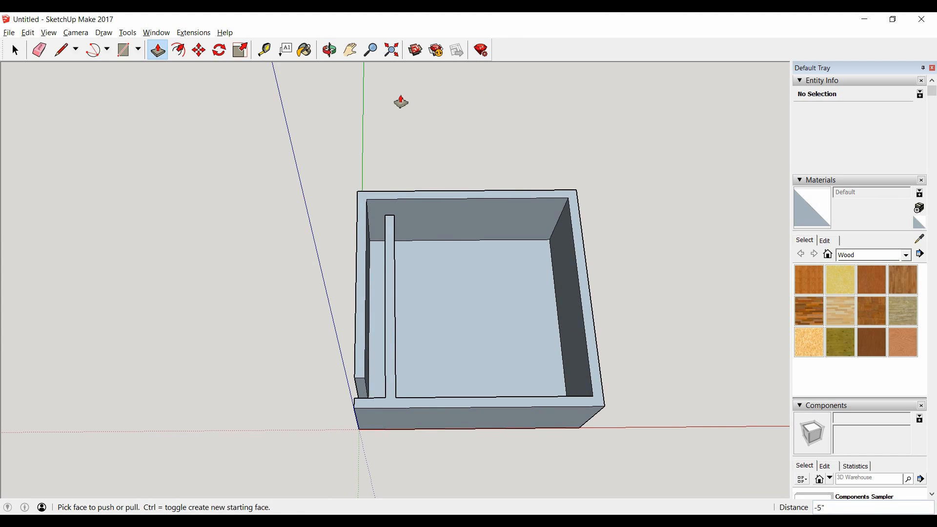
{"action": "left_click", "coordinate": [264, 49]}
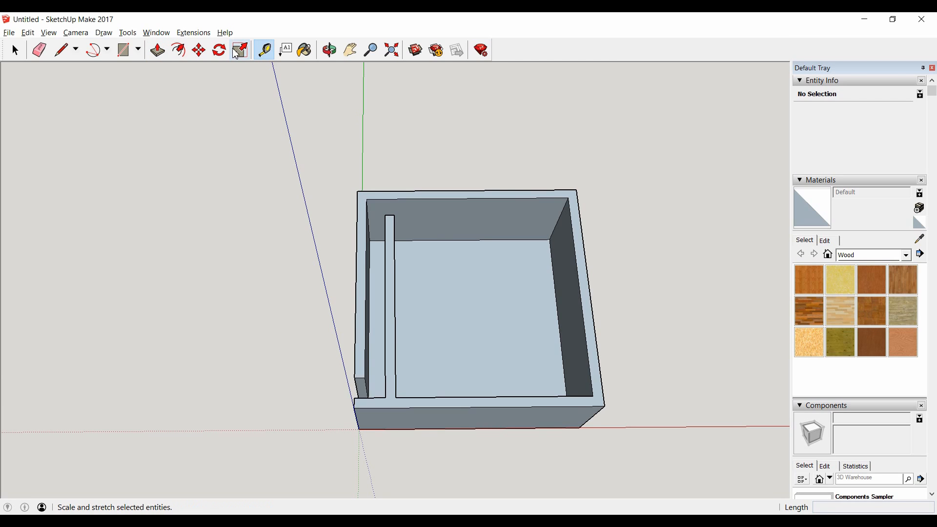
{"action": "left_click", "coordinate": [263, 49]}
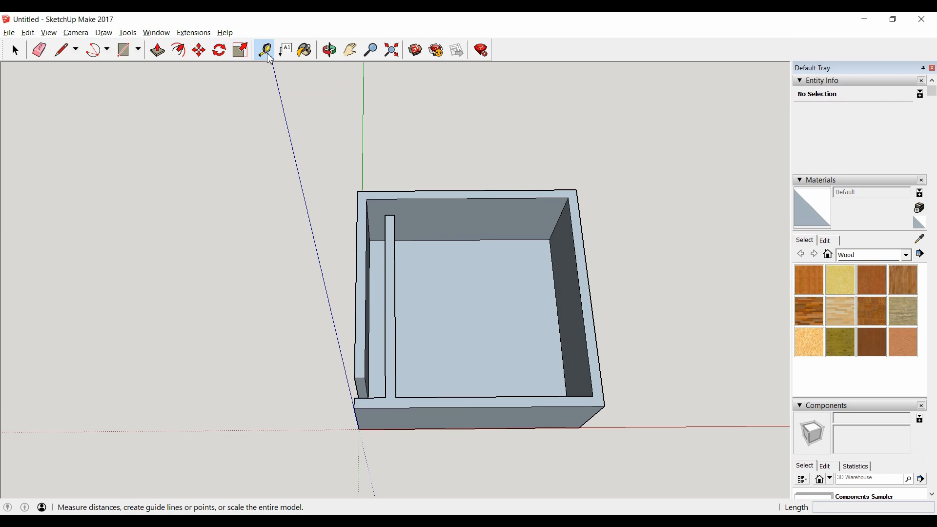
{"action": "mouse_move", "coordinate": [404, 389]}
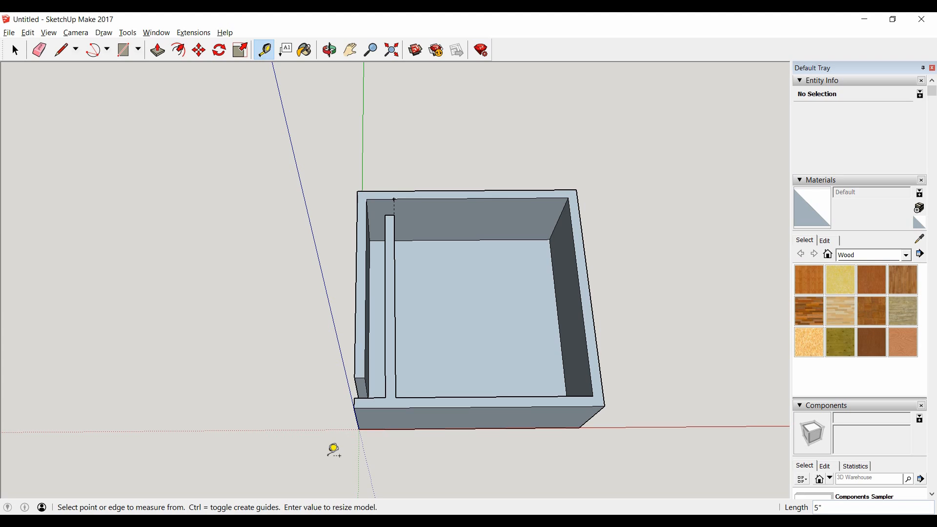
{"action": "type", "text": "chro"}
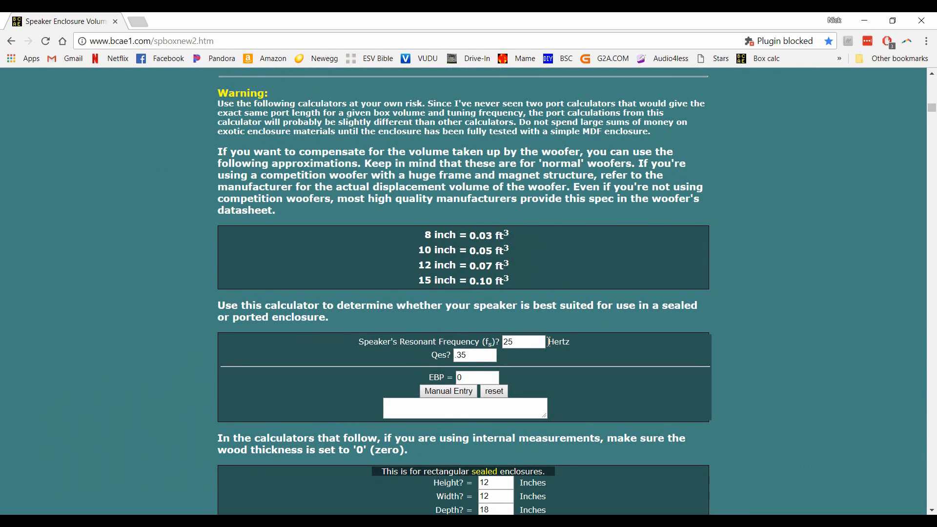
Step: Fill the sealed-box form with height 11, width 9.5, depth 5, thickness 0, then return to SketchUp
{"action": "scroll", "scroll_direction": "down", "scroll_amount": 3}
{"action": "type", "text": "5"}
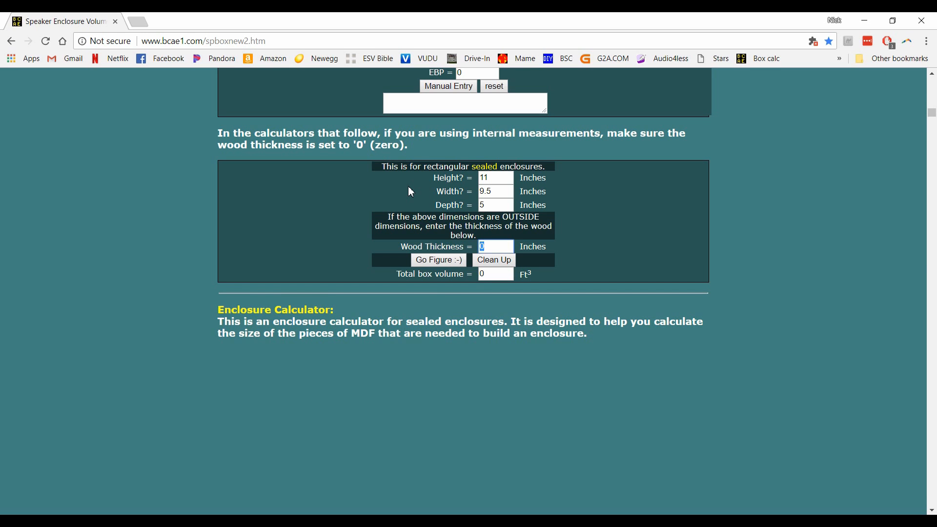
{"action": "key", "text": "alt+tab"}
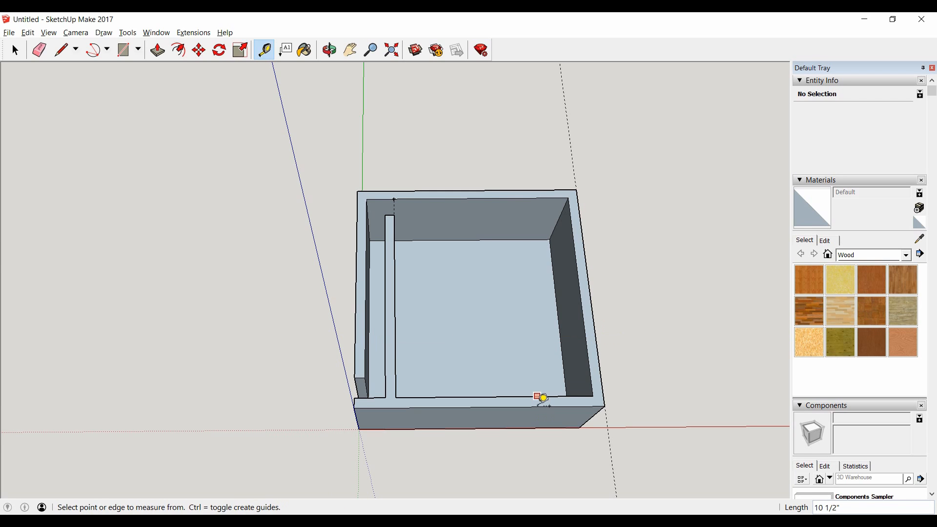
{"action": "mouse_move", "coordinate": [515, 189]}
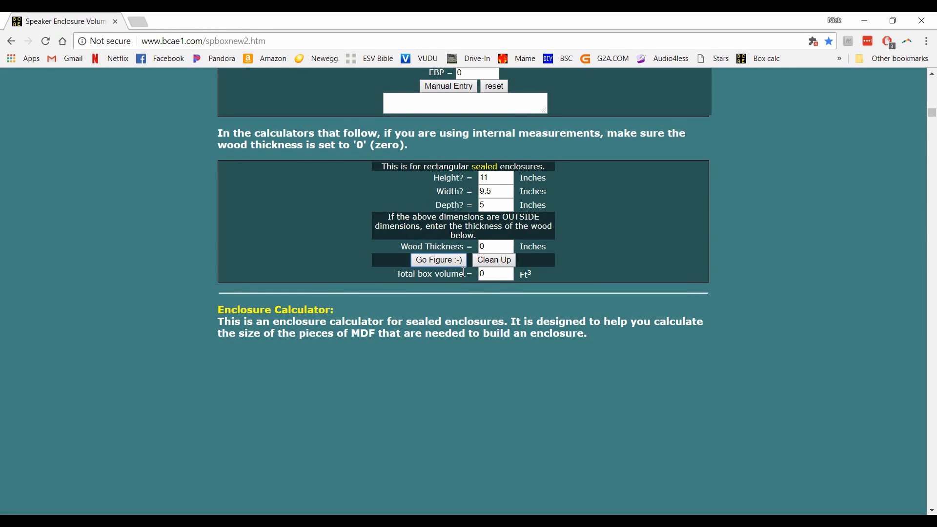
Step: Return to the SketchUp box model to measure the 12-inch interior width with a guide line
{"action": "left_click", "coordinate": [438, 260]}
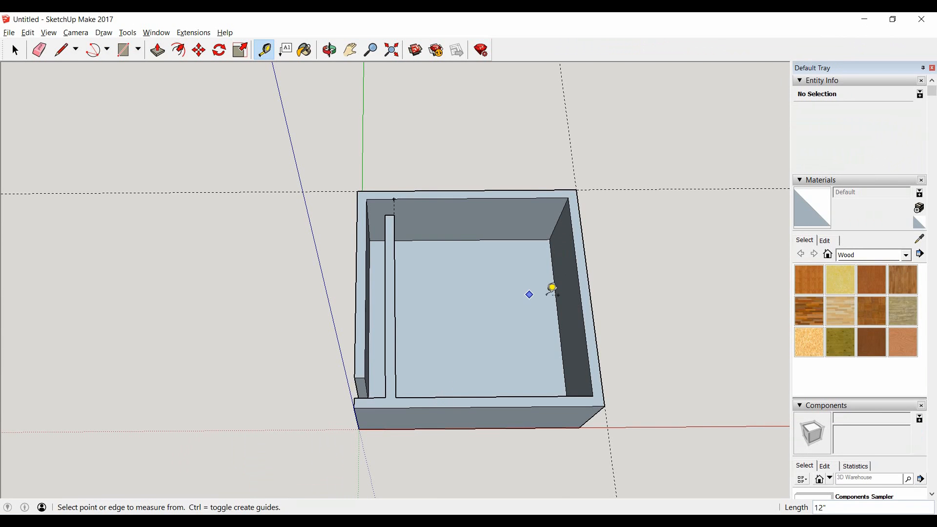
{"action": "mouse_move", "coordinate": [550, 289]}
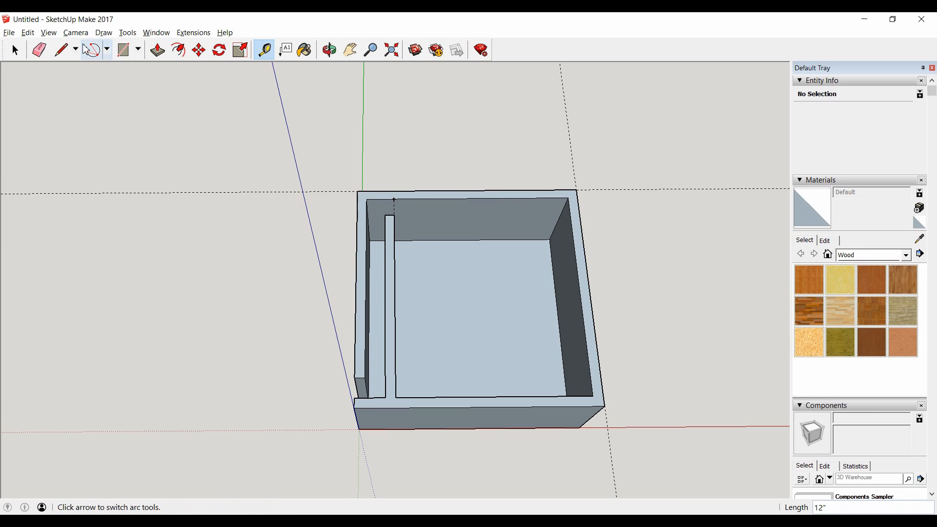
Step: Switch to the Eraser tool to clear the dashed guide lines around the box
{"action": "left_click", "coordinate": [37, 51]}
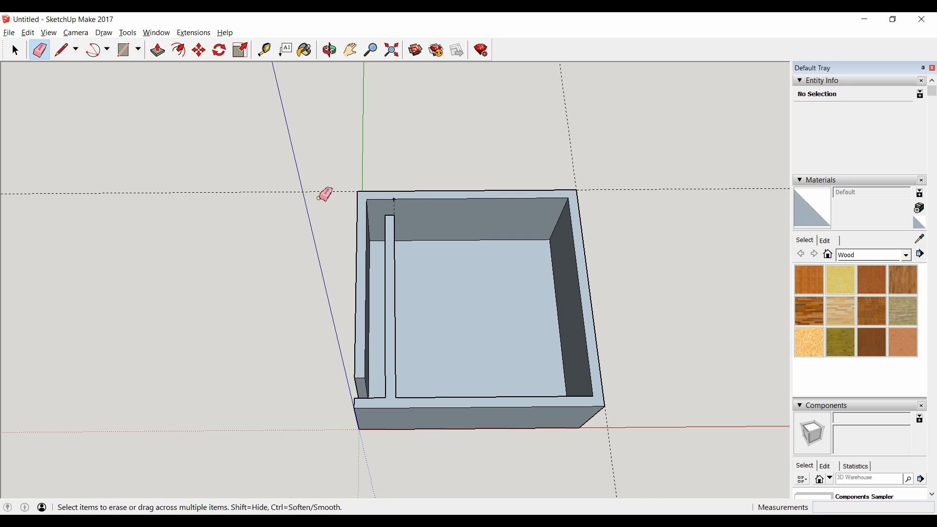
{"action": "mouse_move", "coordinate": [336, 188]}
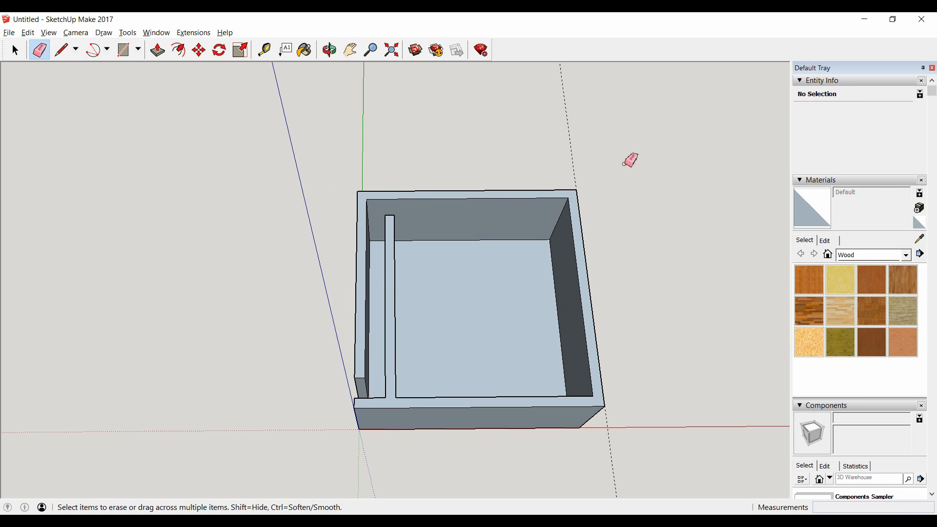
{"action": "mouse_move", "coordinate": [581, 152]}
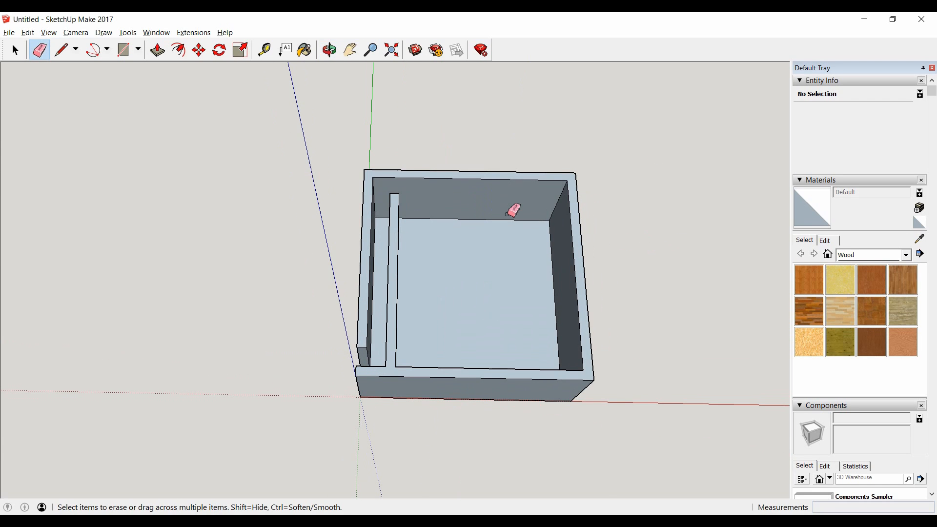
{"action": "mouse_move", "coordinate": [491, 259]}
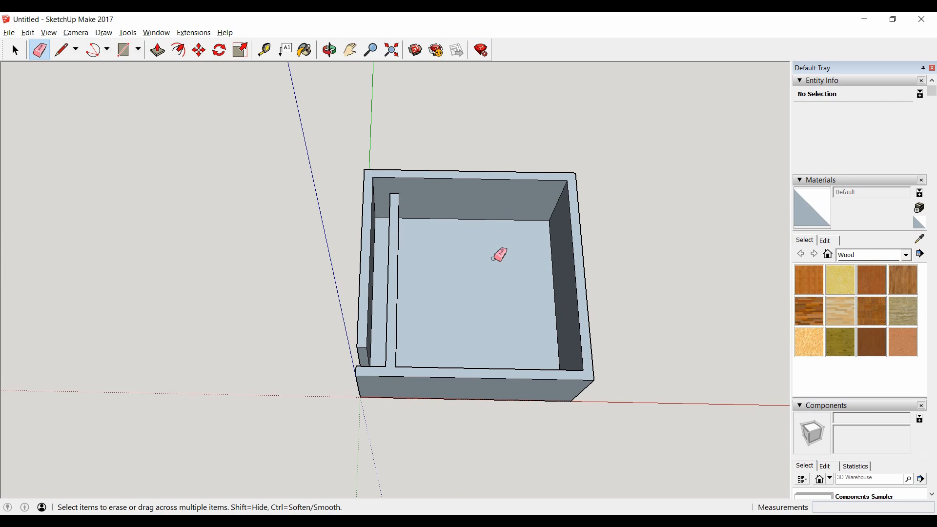